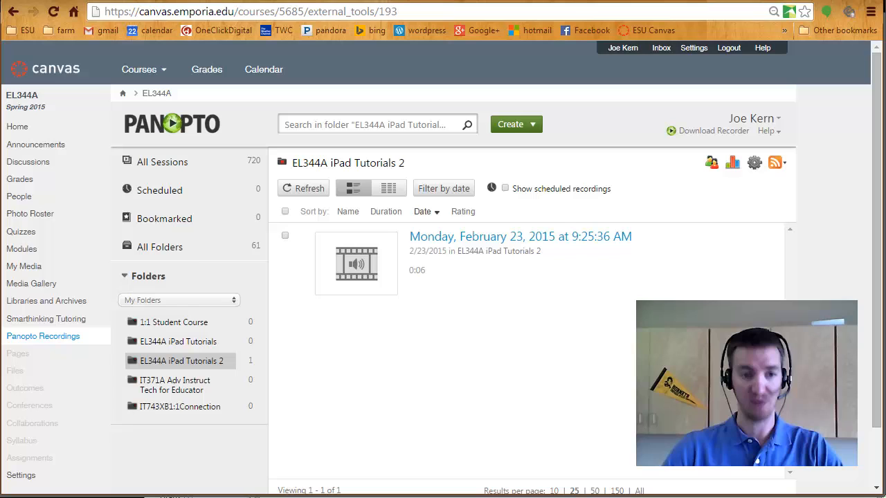
pyautogui.moveTo(178, 321)
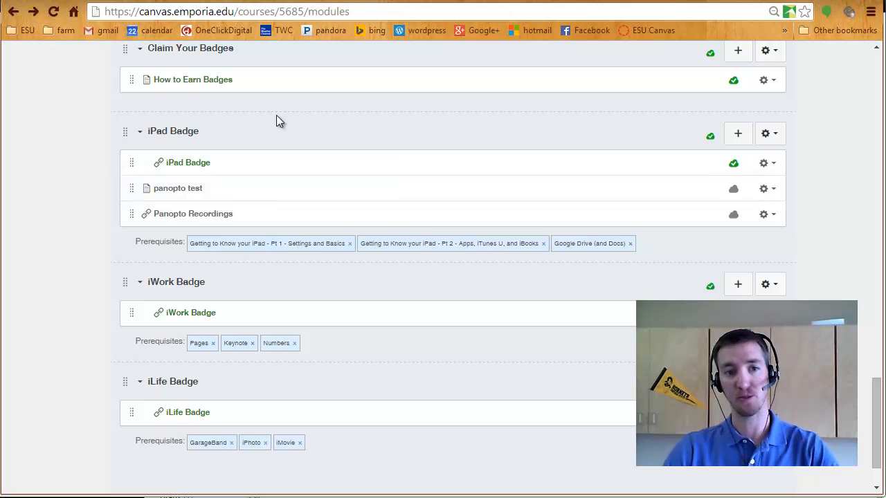
# Open the 'panopto test' page, play its embedded video, and return to Modules
pyautogui.click(177, 187)
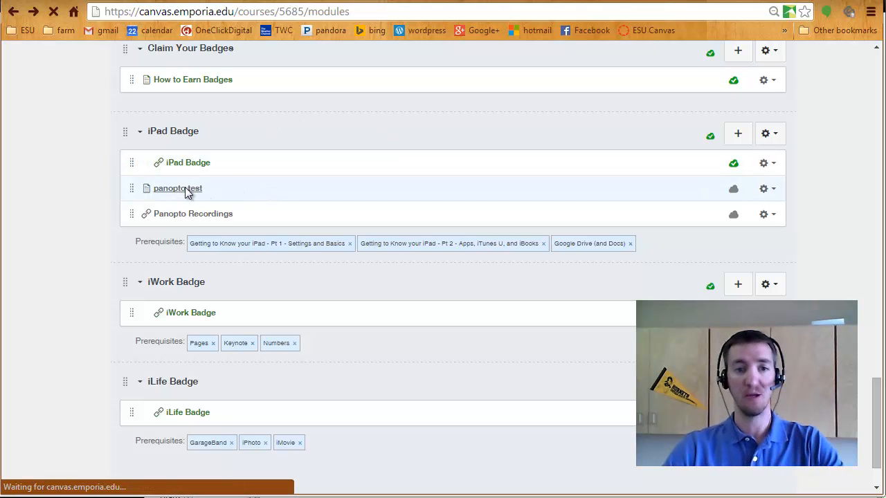
pyautogui.click(177, 188)
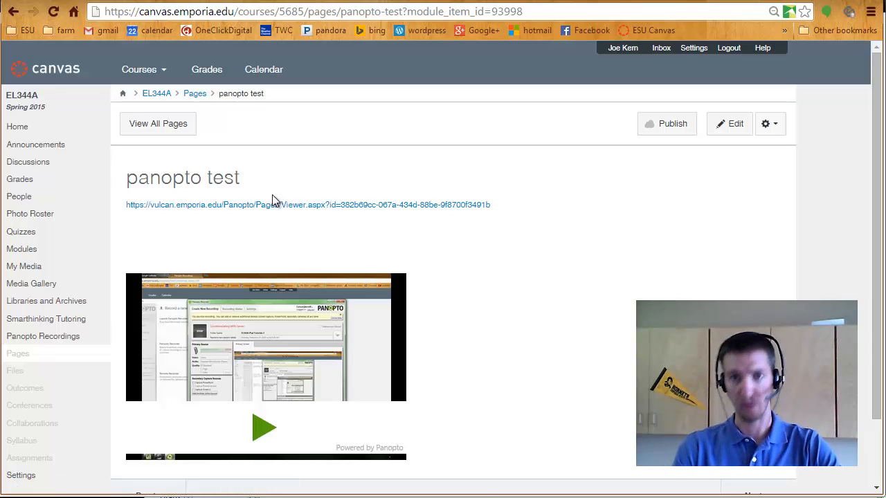
pyautogui.moveTo(256, 209)
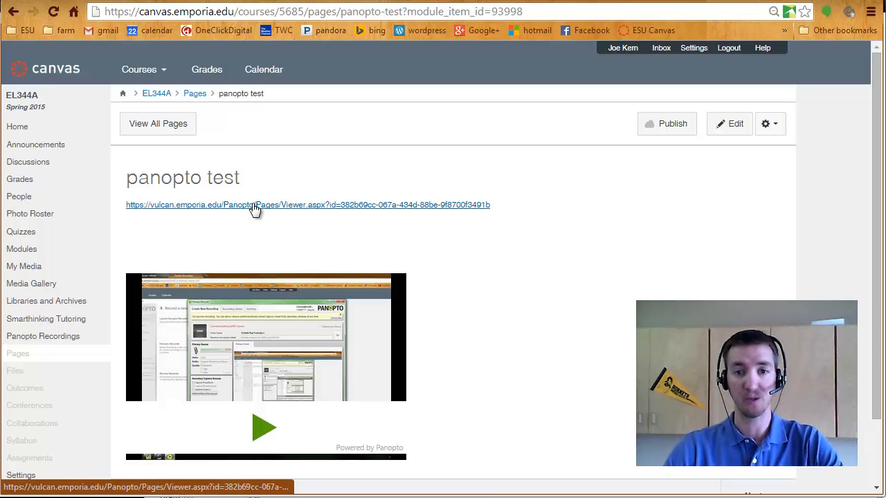
pyautogui.scroll(-3)
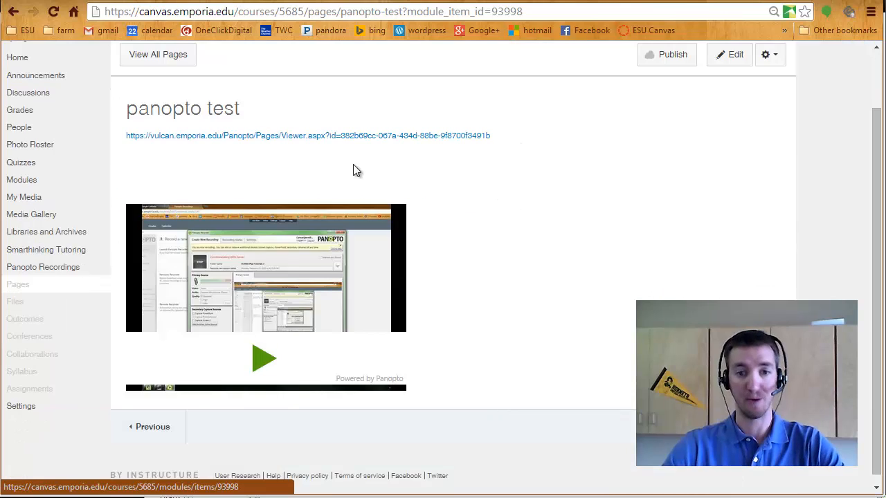
pyautogui.click(265, 358)
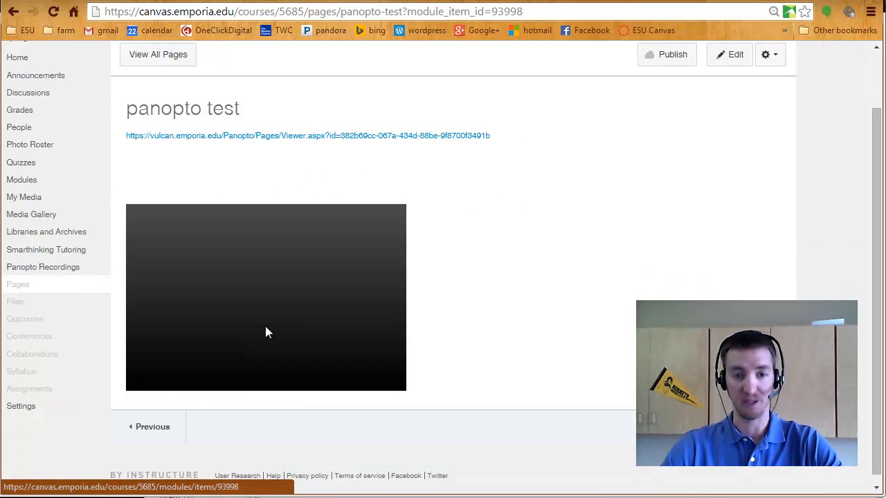
pyautogui.click(265, 297)
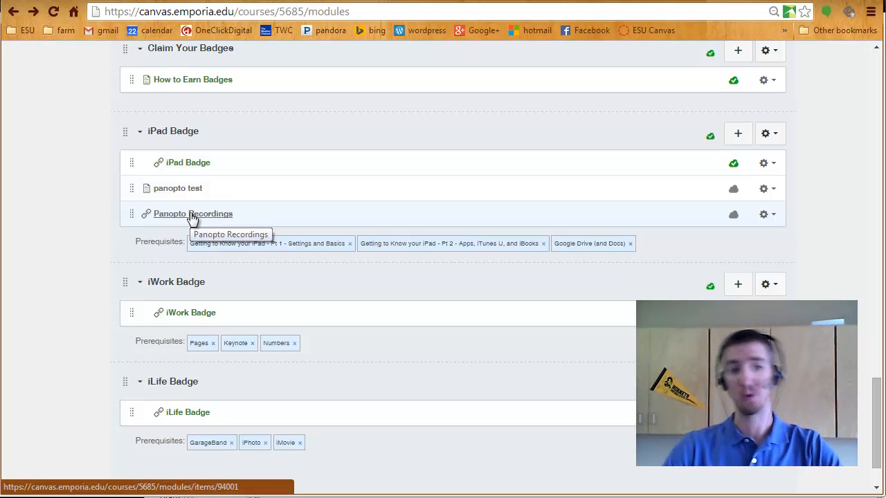
# Open the 'Panopto Recordings' item to play the February 23, 2015 recording
pyautogui.click(192, 214)
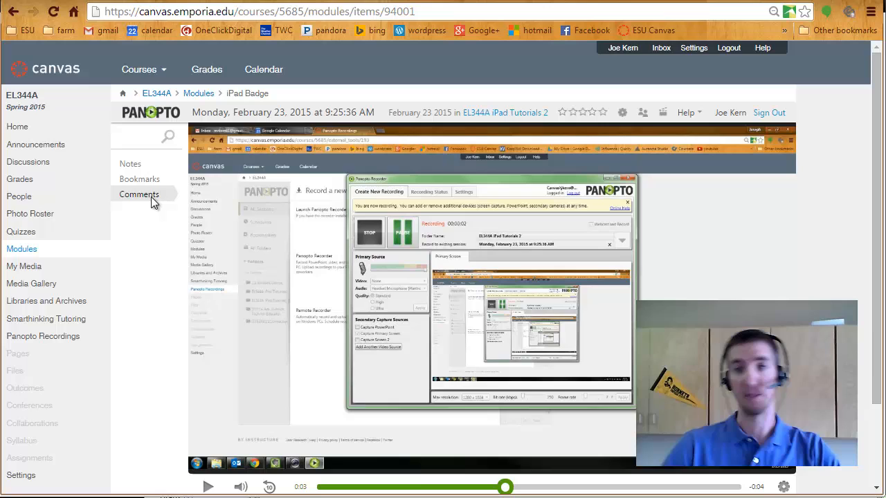
pyautogui.moveTo(534, 16)
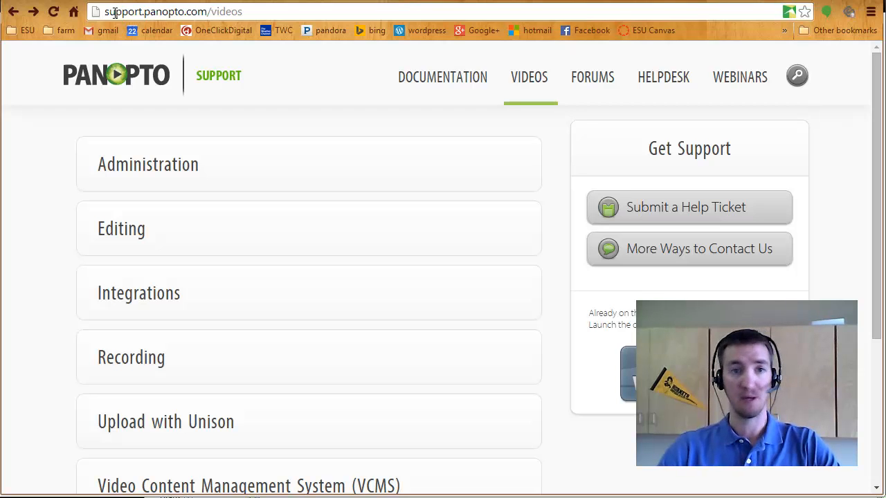
pyautogui.moveTo(118, 363)
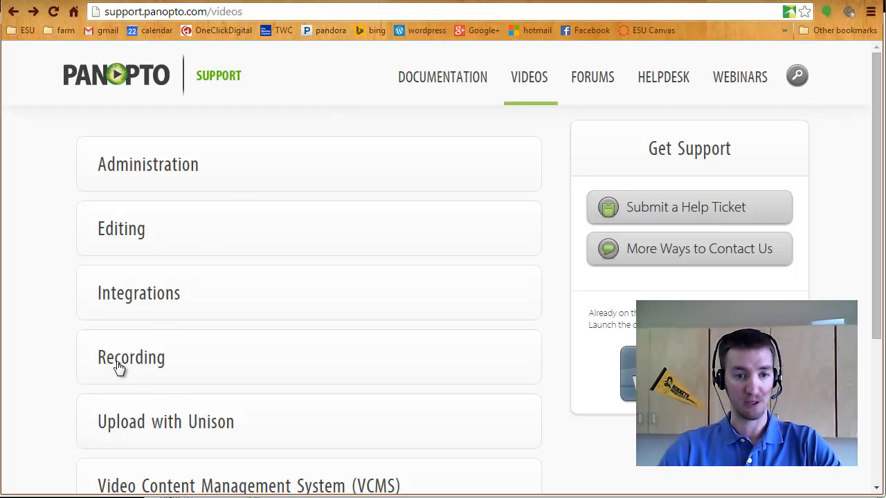
# Browse the Recording category of Panopto Support videos
pyautogui.click(130, 357)
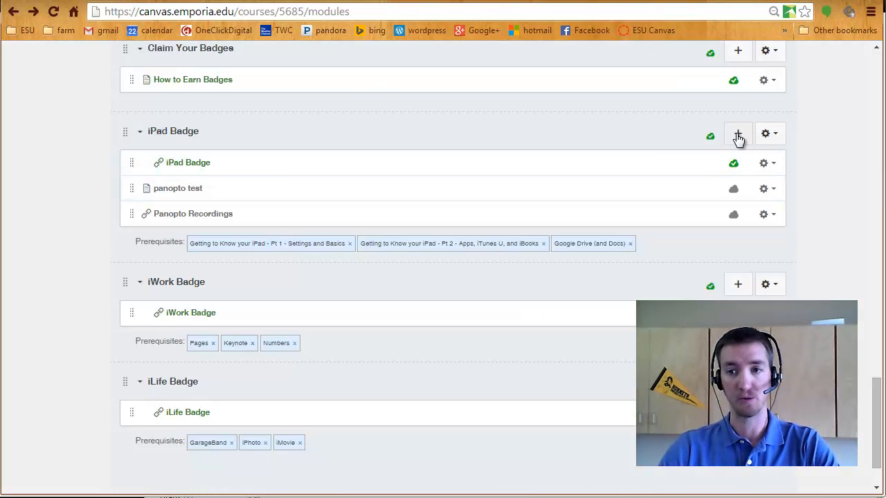
# Start adding a new Content Page item to iPad Badge using [ New Page ]
pyautogui.click(738, 134)
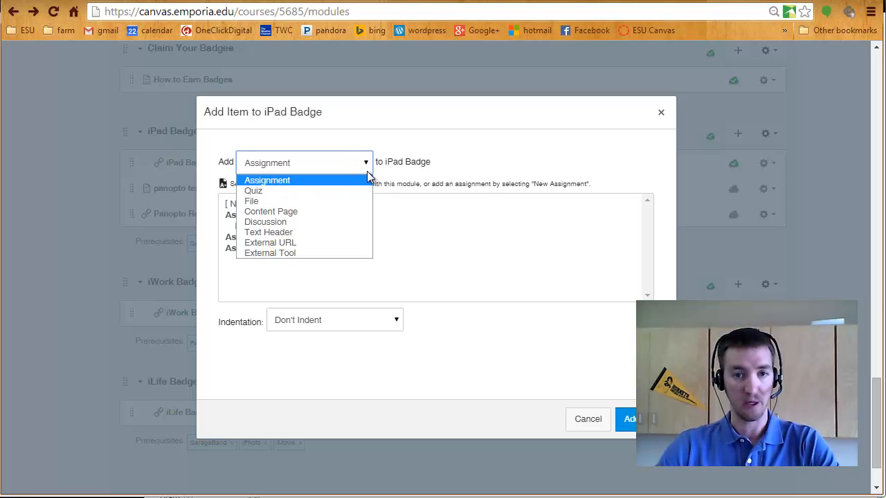
pyautogui.click(270, 211)
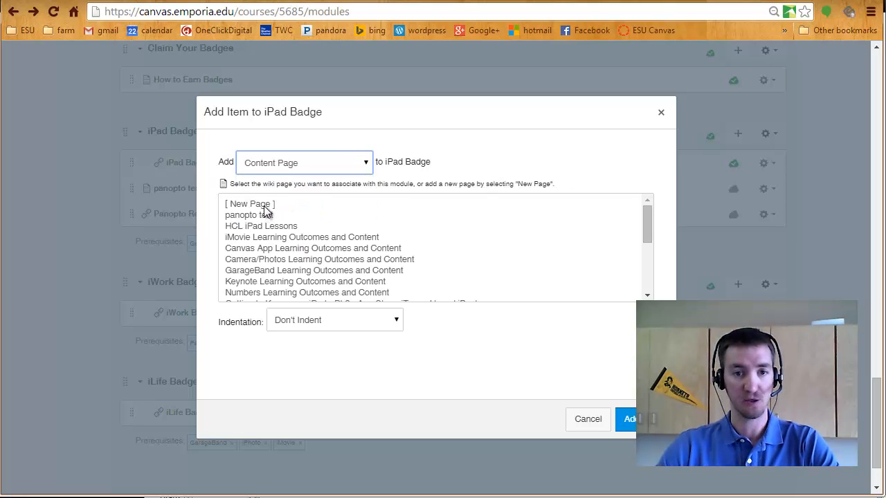
pyautogui.click(250, 203)
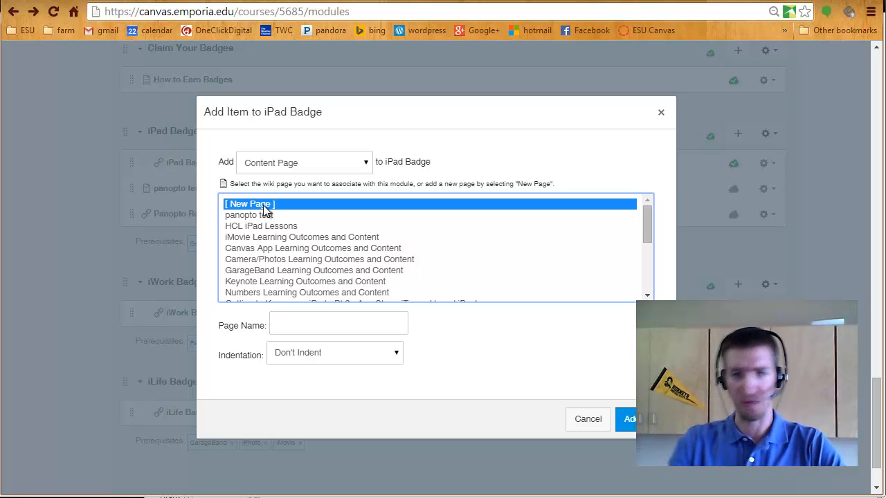
pyautogui.moveTo(269, 211)
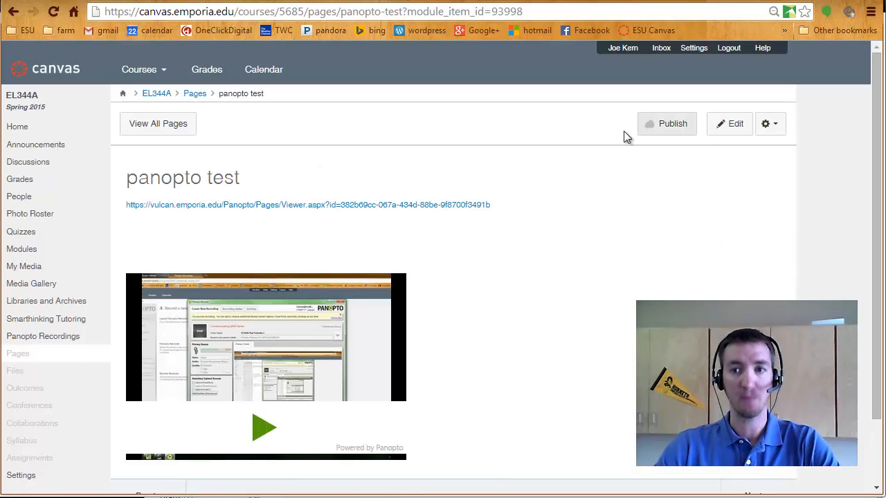
pyautogui.moveTo(768, 241)
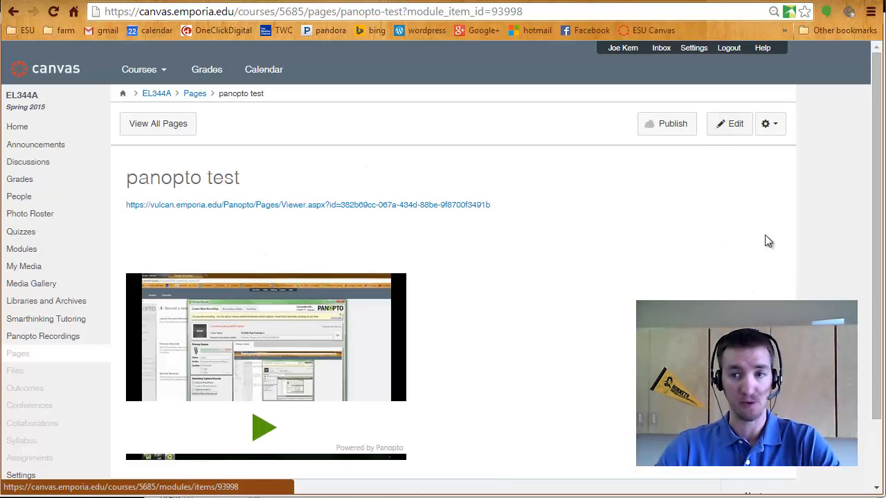
# Put the 'panopto test' page into edit mode and go to the Panopto Recordings course tool
pyautogui.click(730, 124)
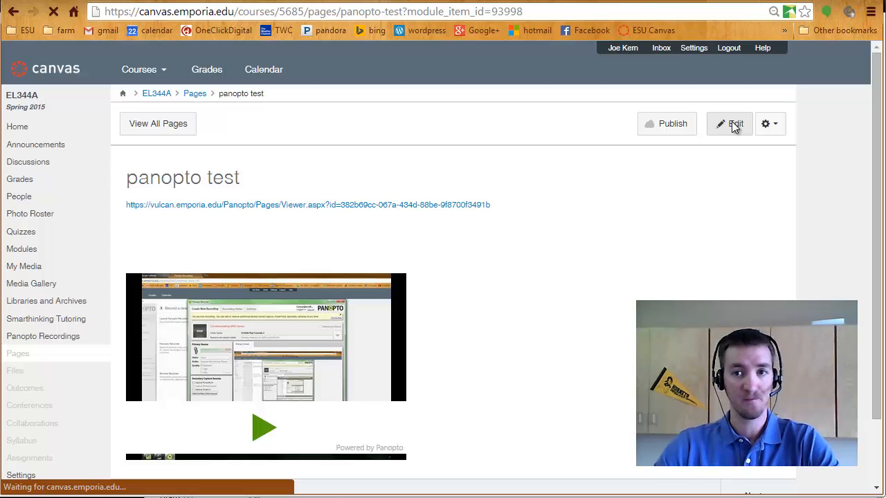
pyautogui.click(729, 124)
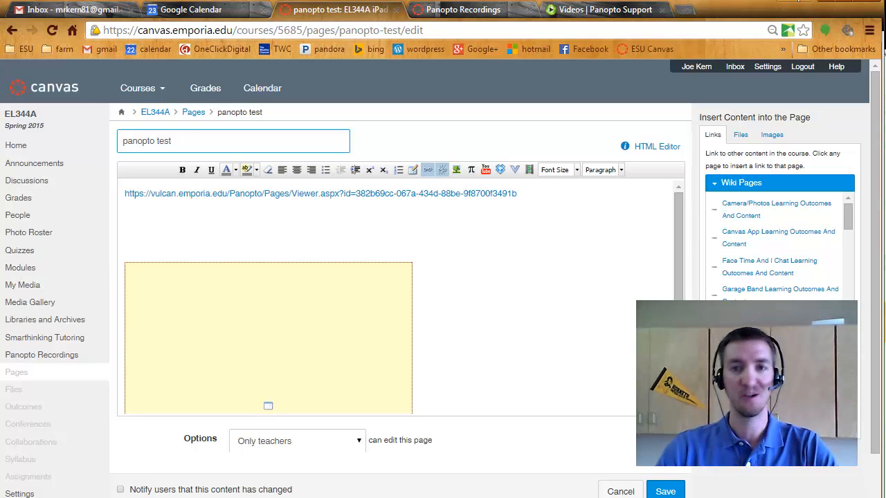
pyautogui.click(41, 354)
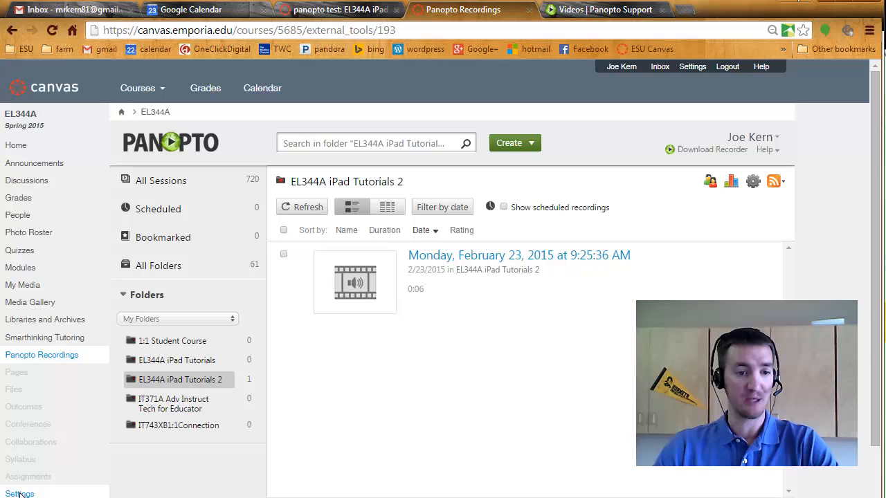
pyautogui.click(20, 494)
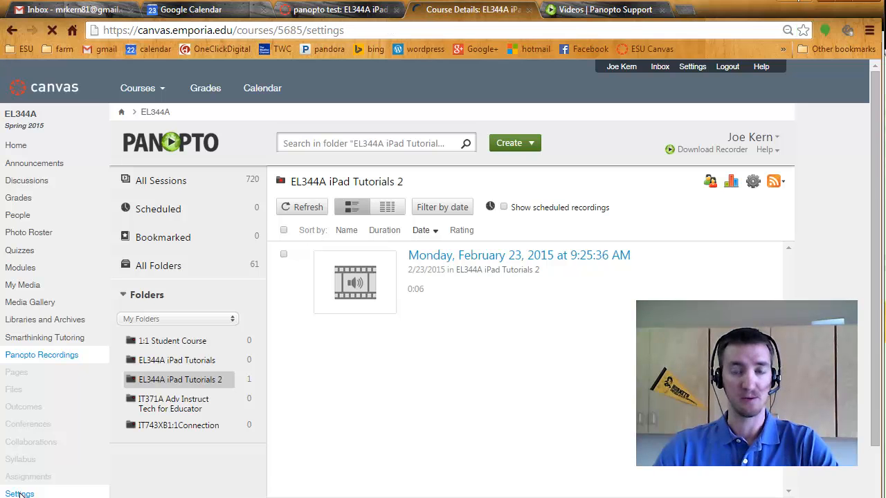
pyautogui.click(20, 494)
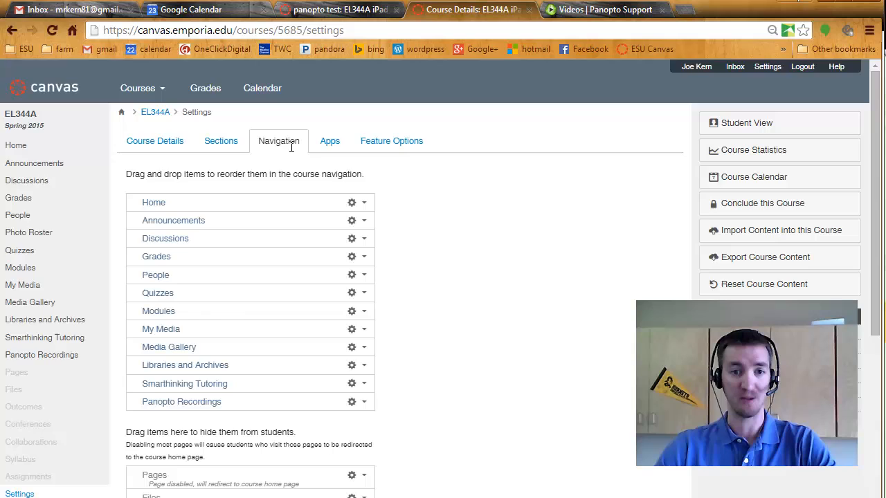
pyautogui.scroll(-3)
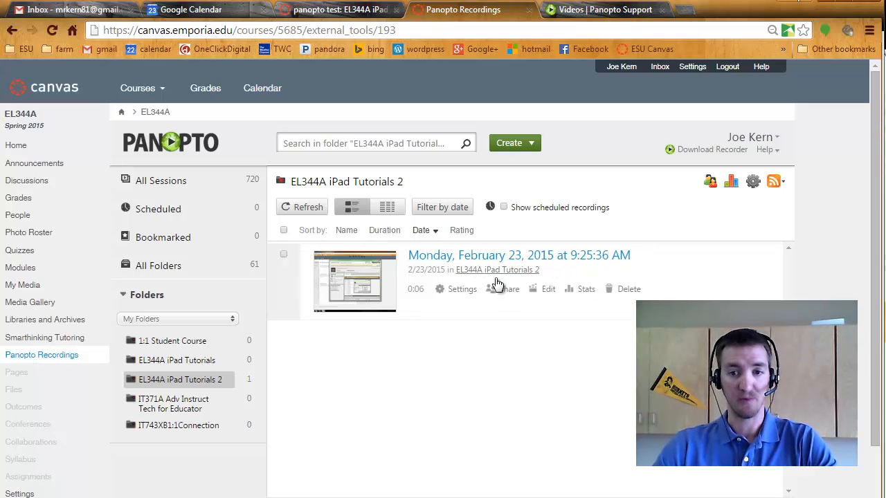
# Share the February 23, 2015 recording with anyone who can sign in, then return to the editor
pyautogui.click(507, 289)
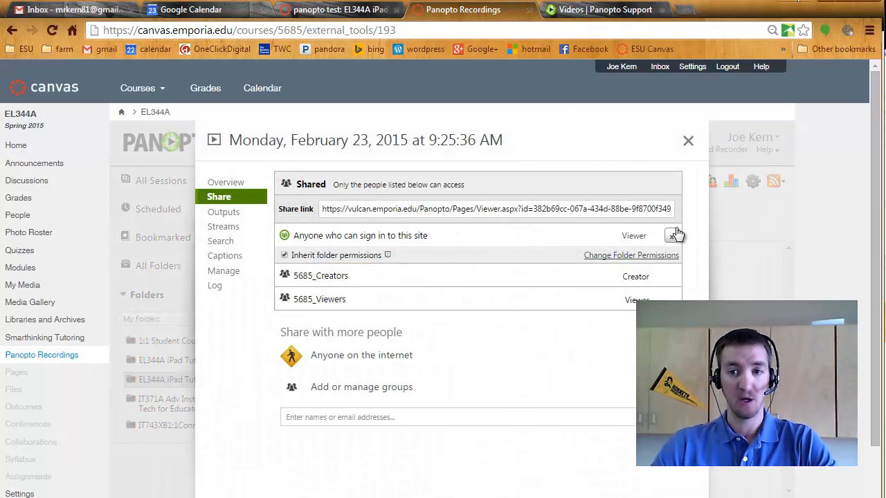
pyautogui.click(674, 235)
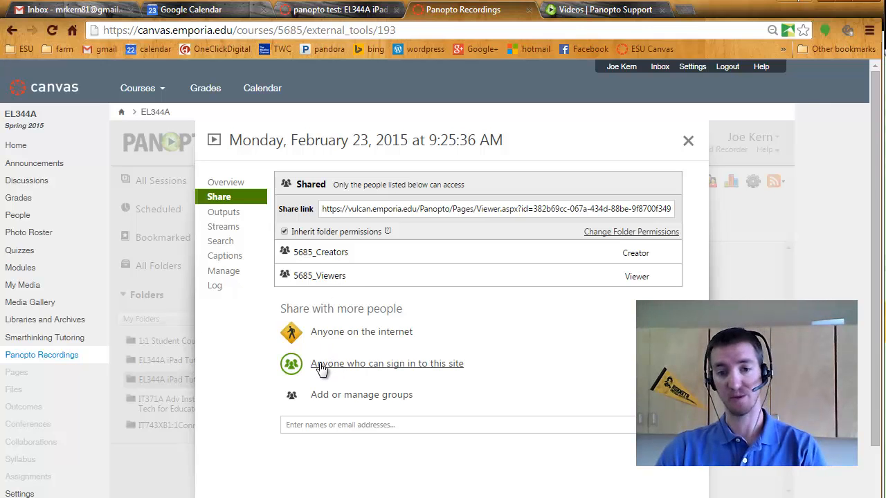
pyautogui.click(387, 363)
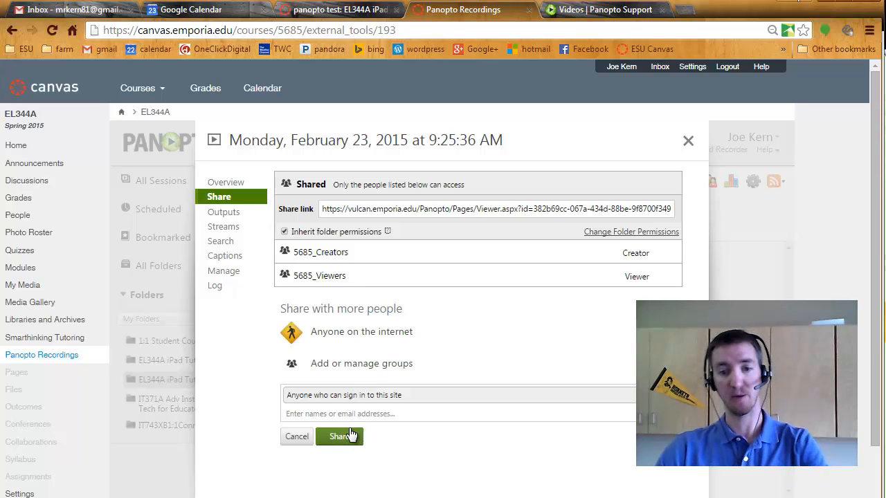
pyautogui.click(339, 436)
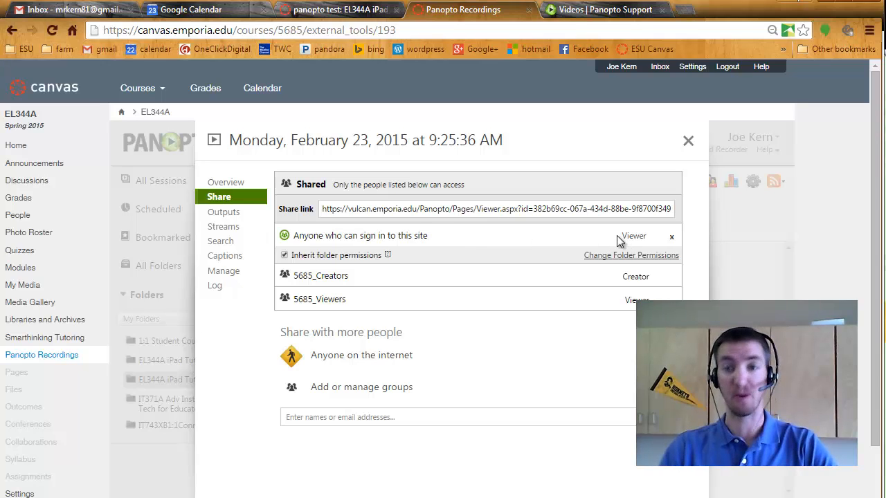
pyautogui.moveTo(604, 239)
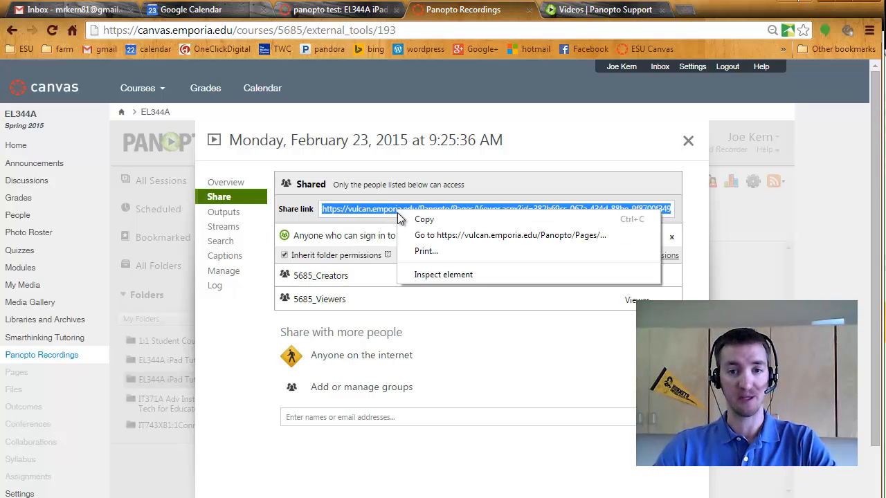
pyautogui.click(339, 10)
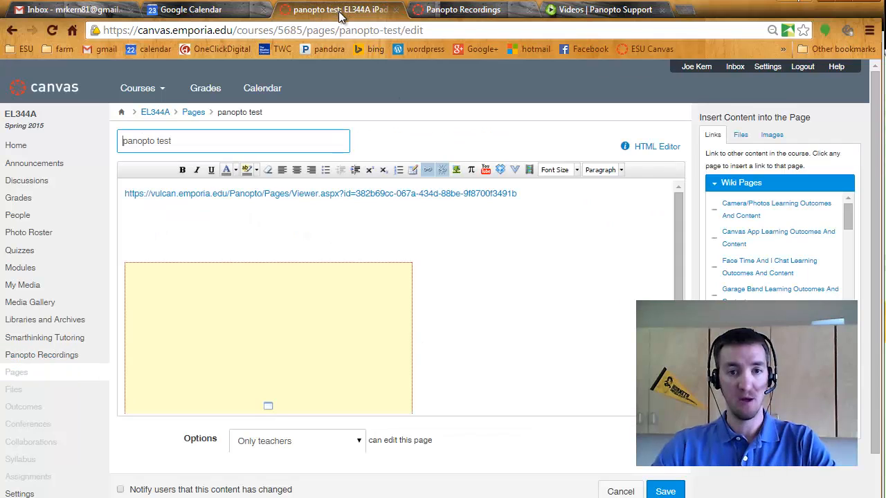
# Replace the address line with 'Go to the Panopto Video' and paste the viewer URL below
pyautogui.tripleClick(320, 193)
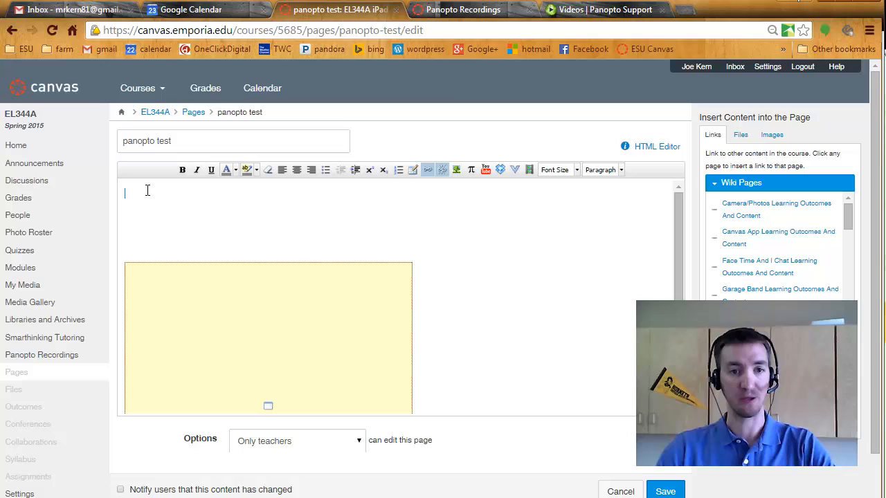
pyautogui.write('Go')
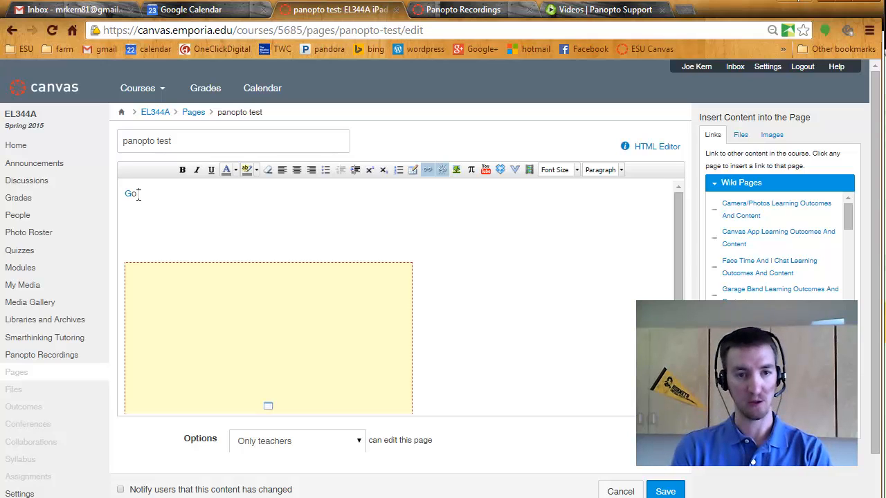
pyautogui.press('Backspace')
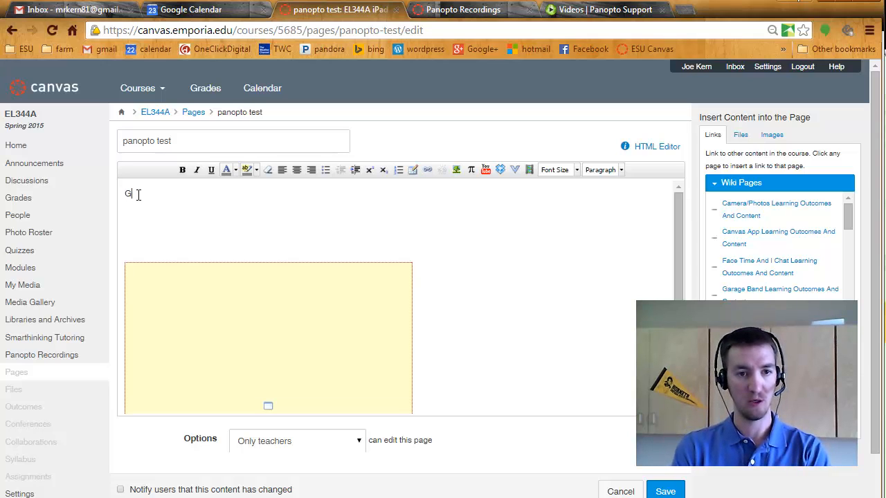
pyautogui.write('o to the P')
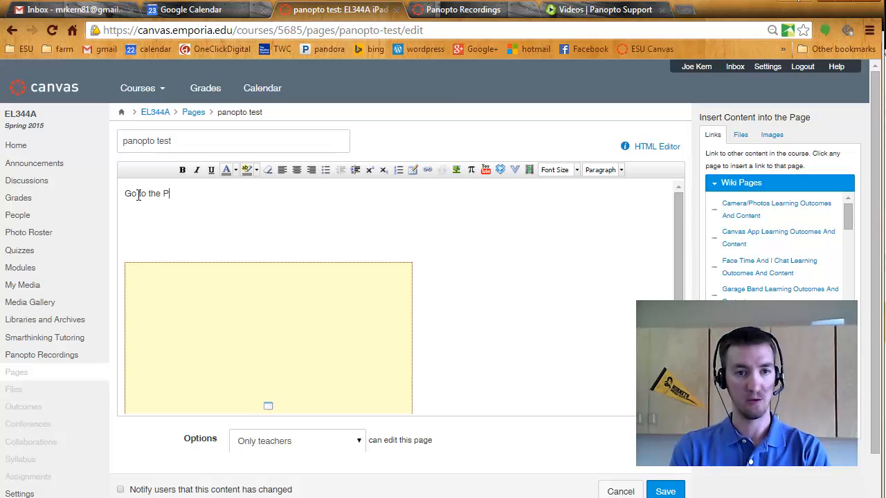
pyautogui.write('anopto')
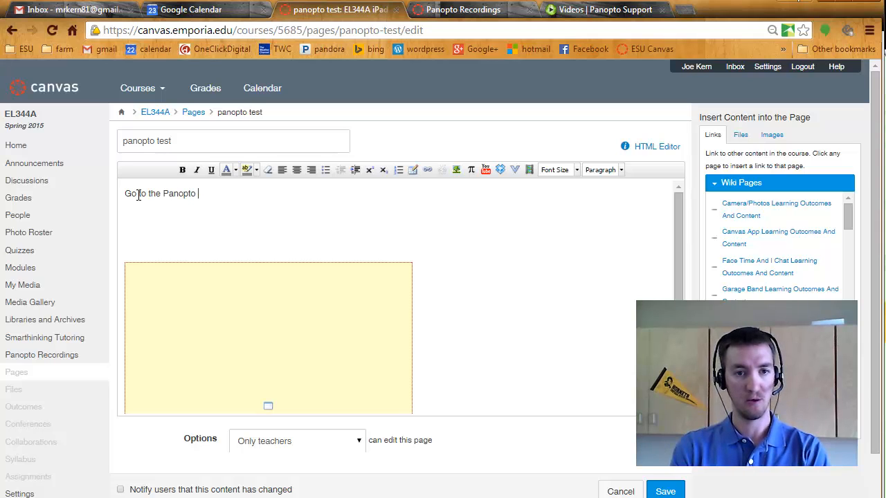
pyautogui.write('Video')
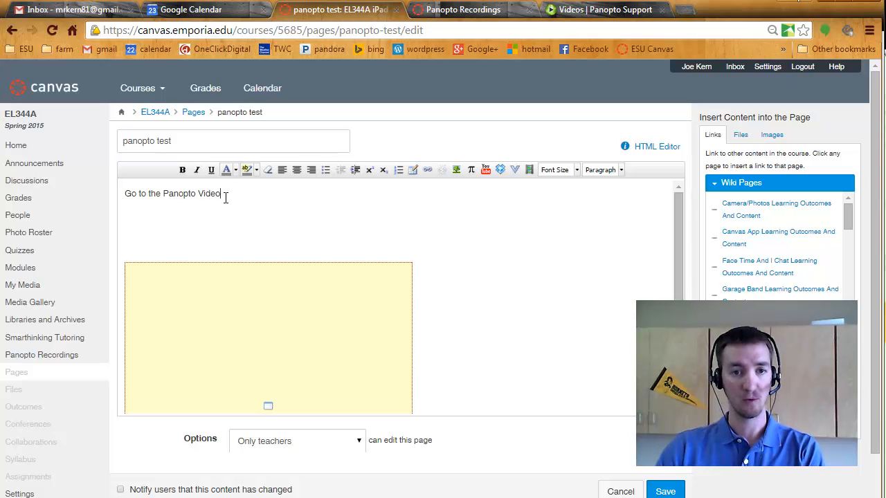
pyautogui.rightClick(139, 211)
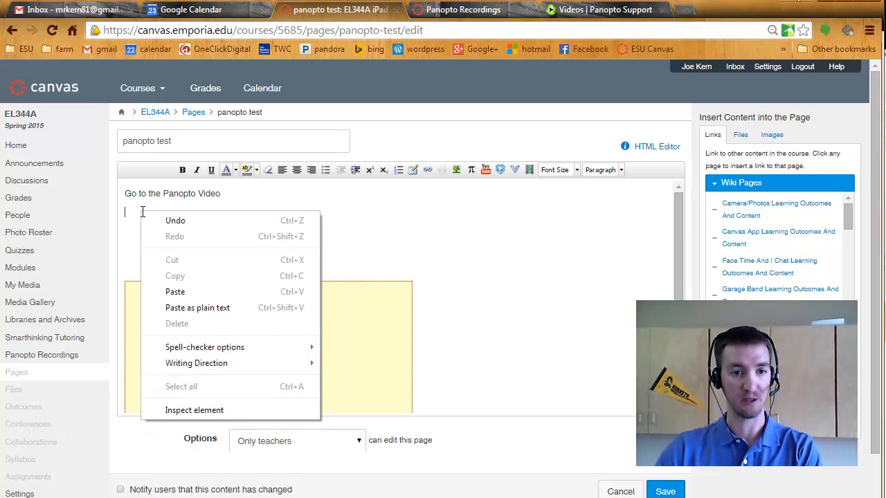
pyautogui.click(175, 291)
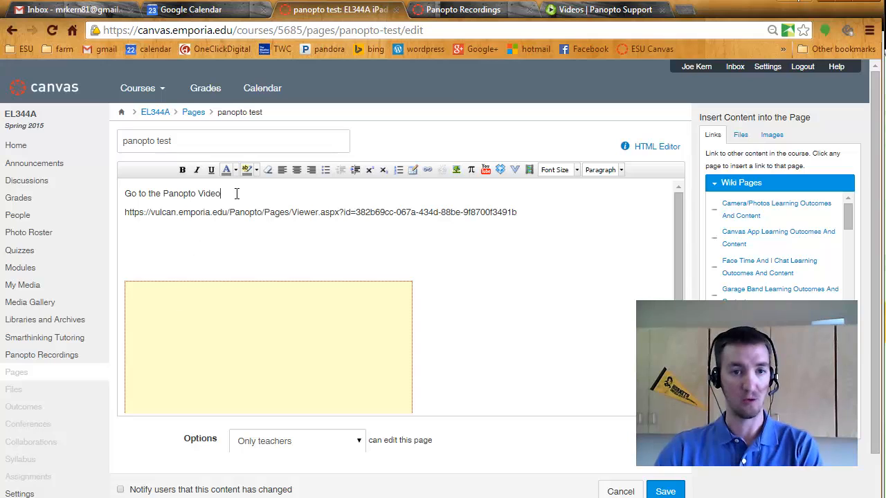
# Link 'Go to the Panopto Video' to the Panopto viewer address
pyautogui.click(516, 213)
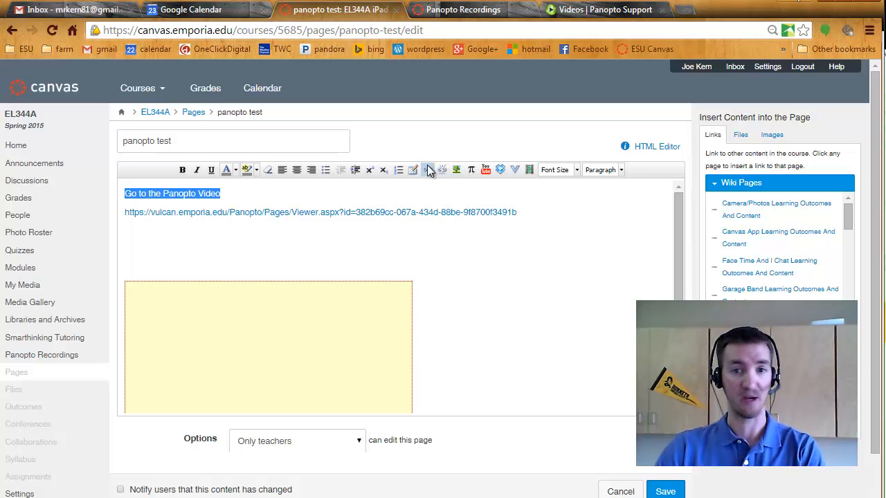
pyautogui.click(428, 169)
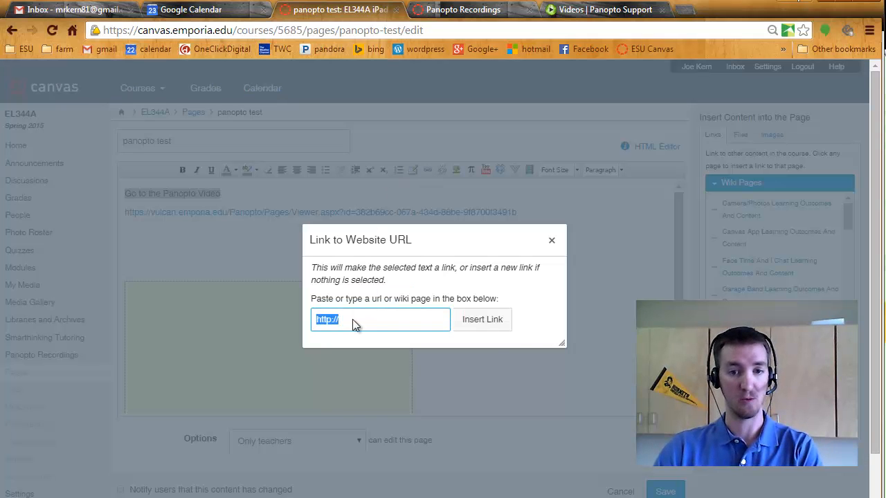
pyautogui.rightClick(353, 319)
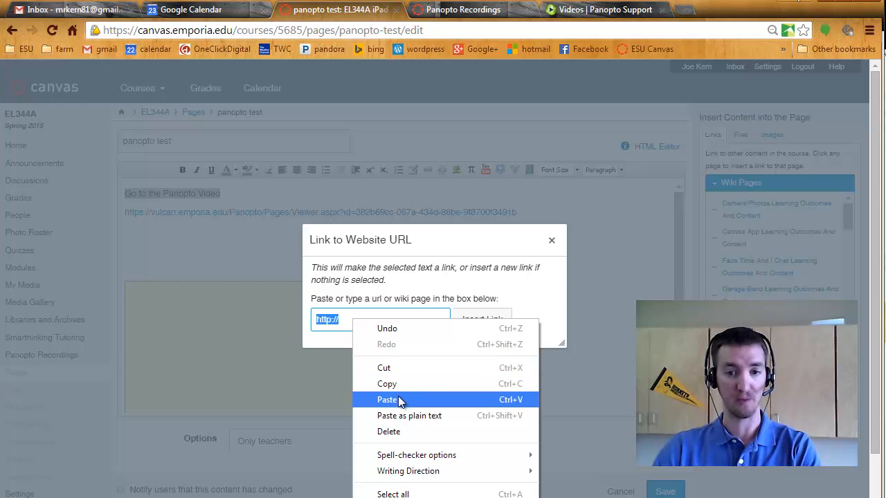
pyautogui.click(388, 400)
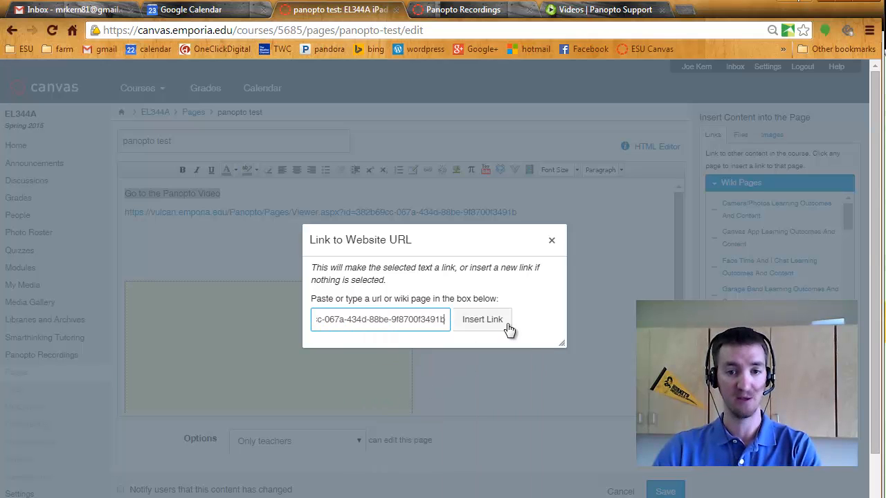
pyautogui.click(482, 319)
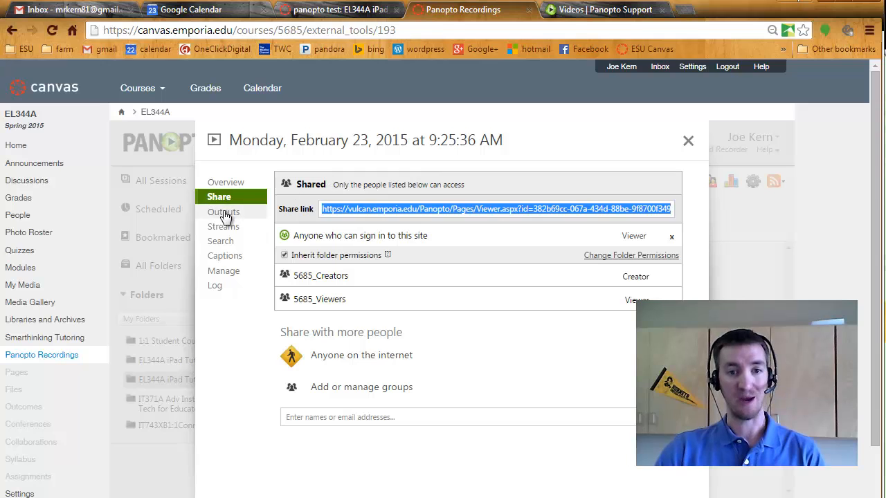
# Copy the recording's iframe embed code from its Outputs panel
pyautogui.click(224, 212)
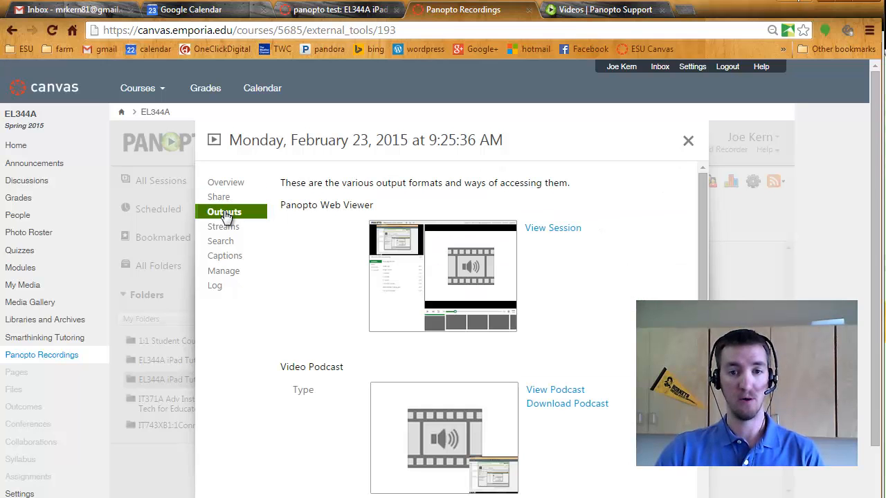
pyautogui.scroll(-3)
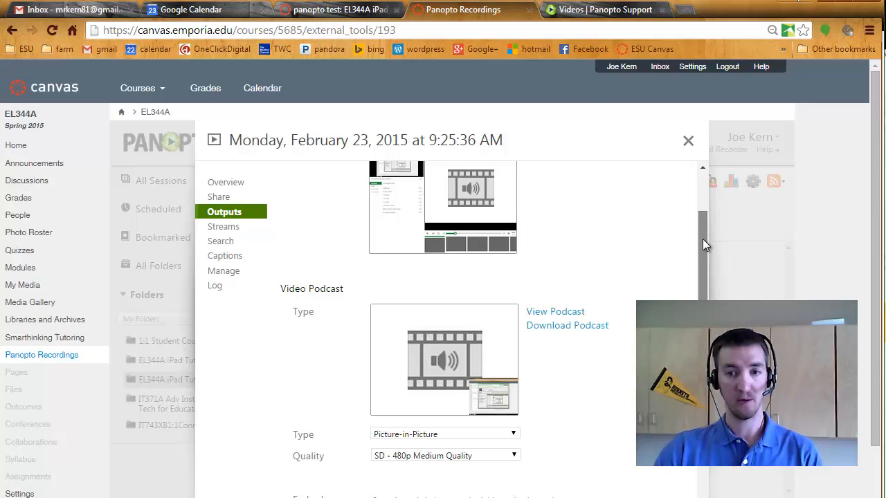
pyautogui.scroll(-3)
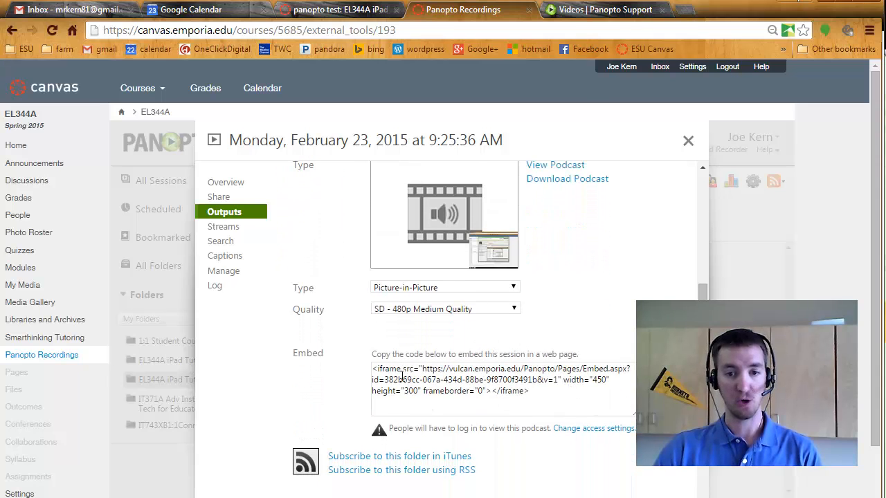
pyautogui.rightClick(498, 379)
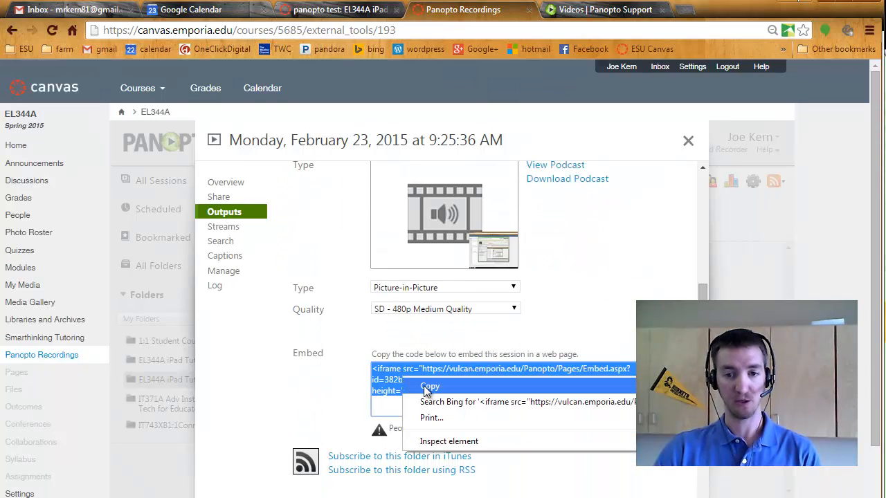
pyautogui.click(430, 387)
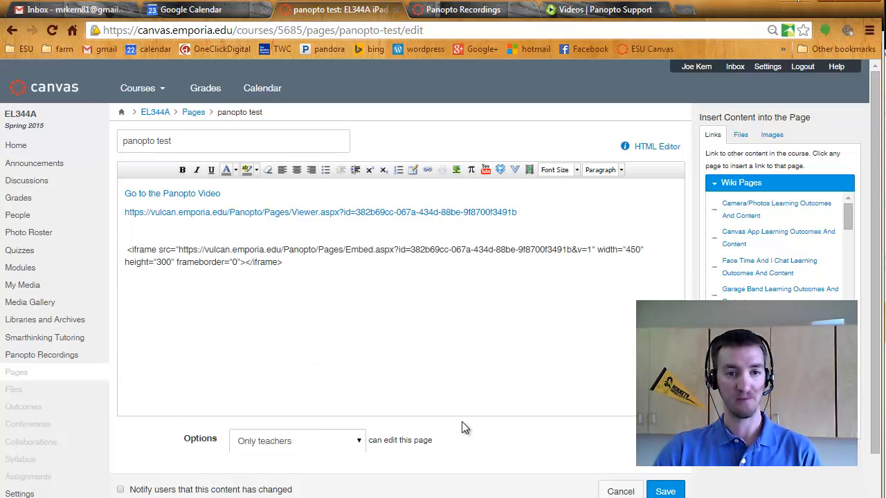
# Save the page with the embed code as plain text, then reopen it for editing
pyautogui.click(664, 490)
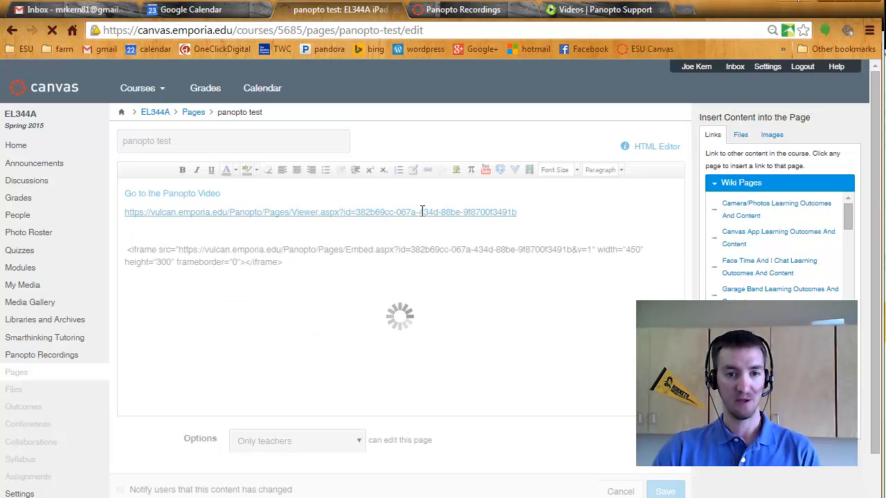
pyautogui.click(664, 491)
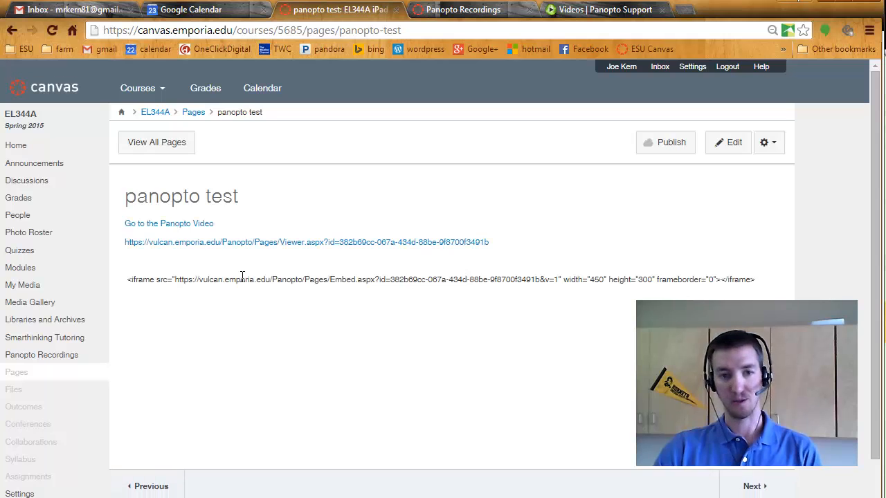
pyautogui.click(728, 143)
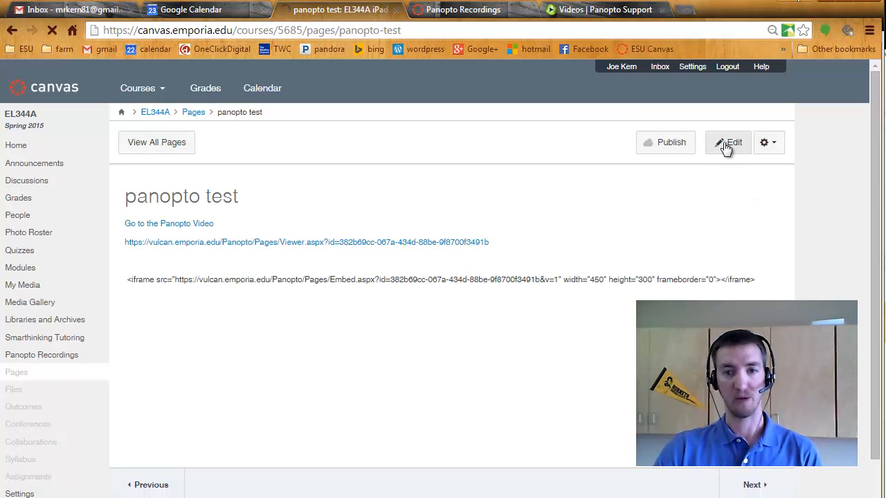
pyautogui.click(727, 142)
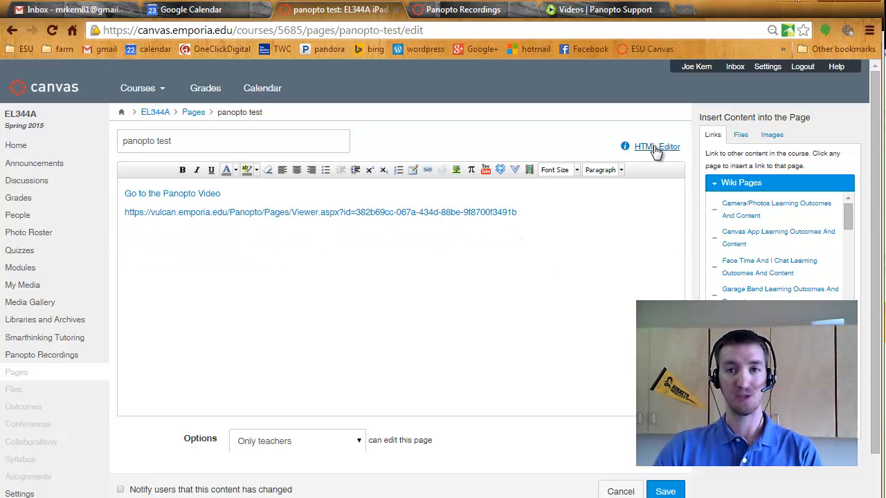
# Paste the iframe code in the HTML Editor and save the page with the player
pyautogui.click(656, 147)
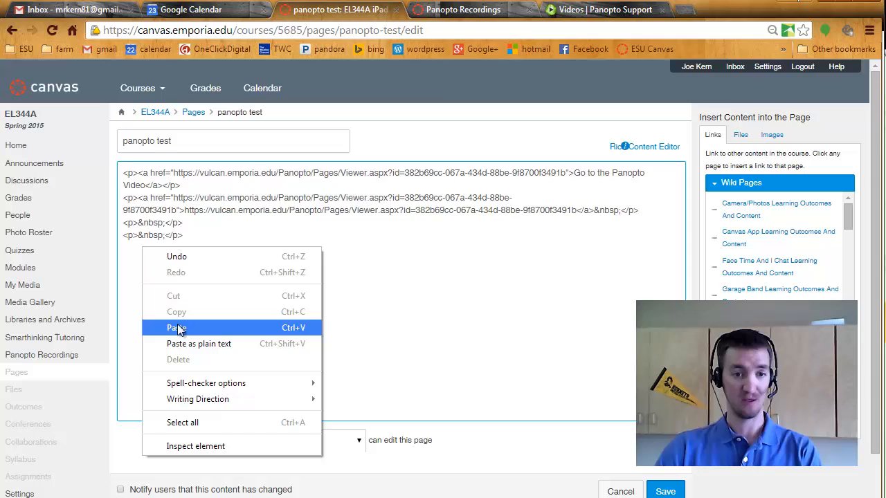
pyautogui.click(176, 327)
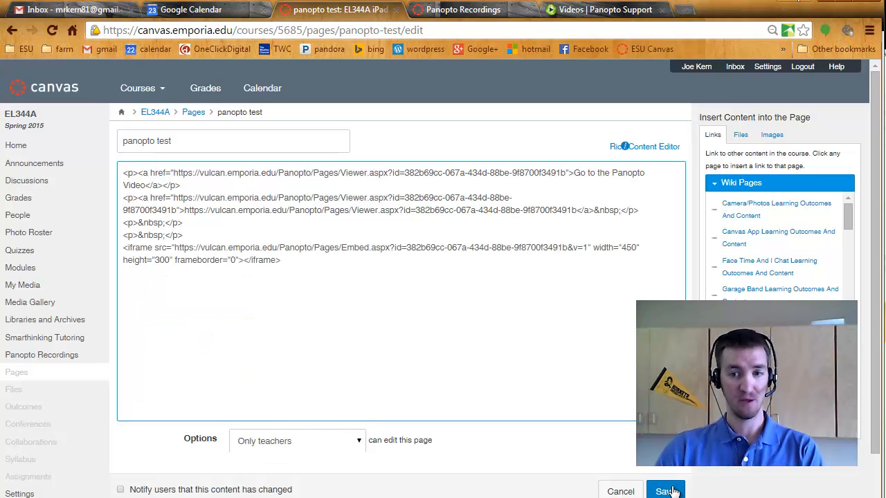
pyautogui.click(665, 491)
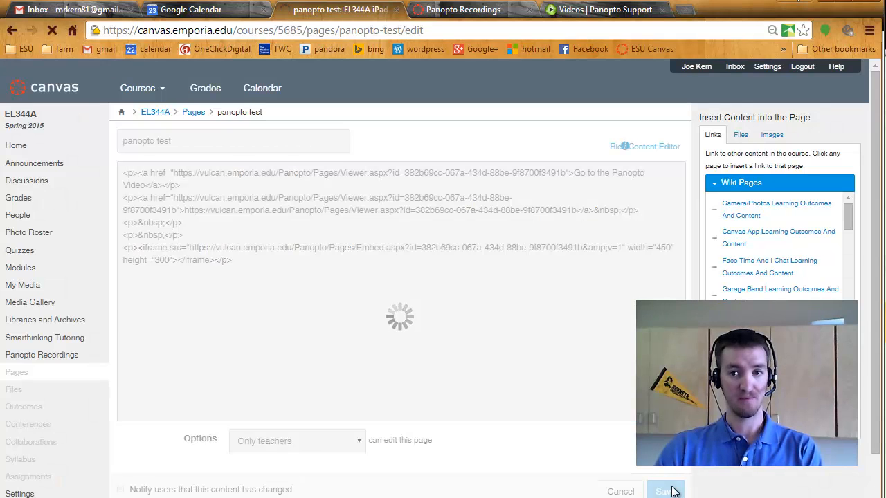
pyautogui.click(663, 491)
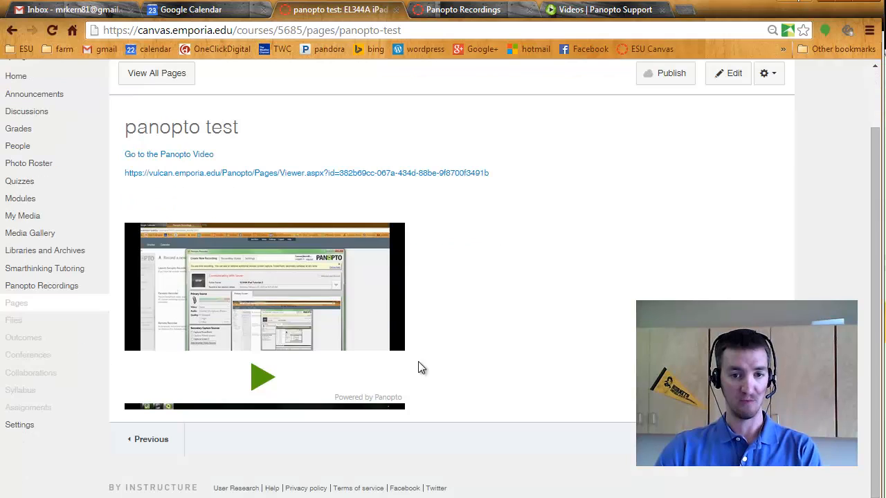
pyautogui.moveTo(640, 152)
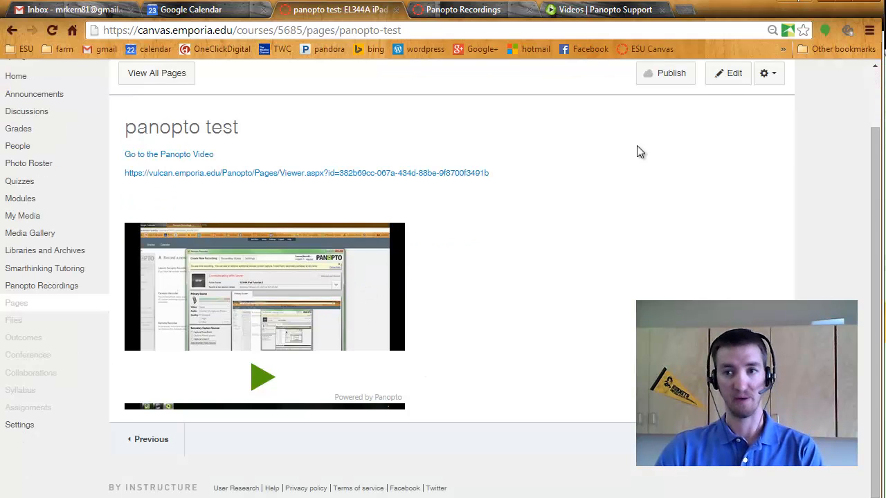
# In the HTML editor, set the embedded player's iframe width to 900 and save the page
pyautogui.click(728, 73)
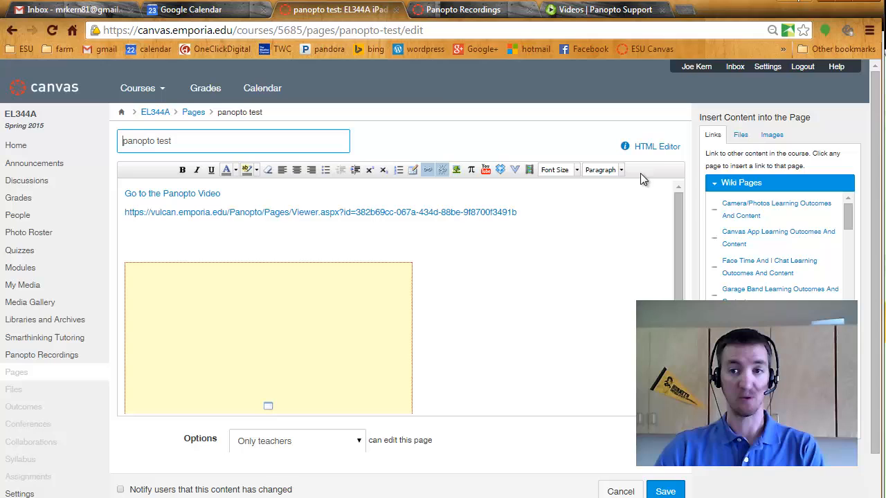
pyautogui.click(656, 146)
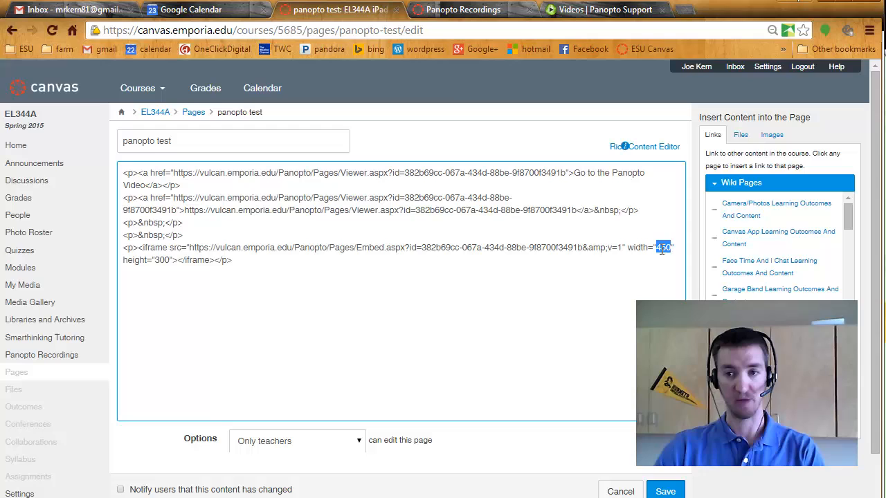
pyautogui.write('600')
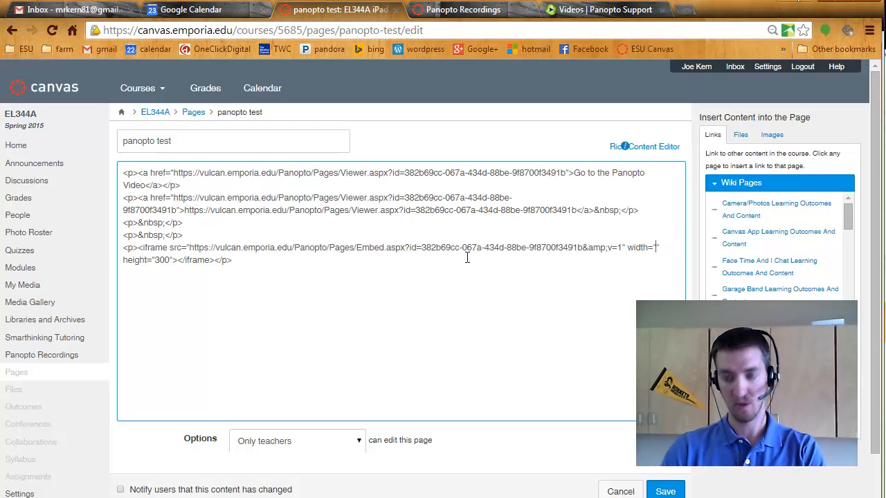
pyautogui.write('900')
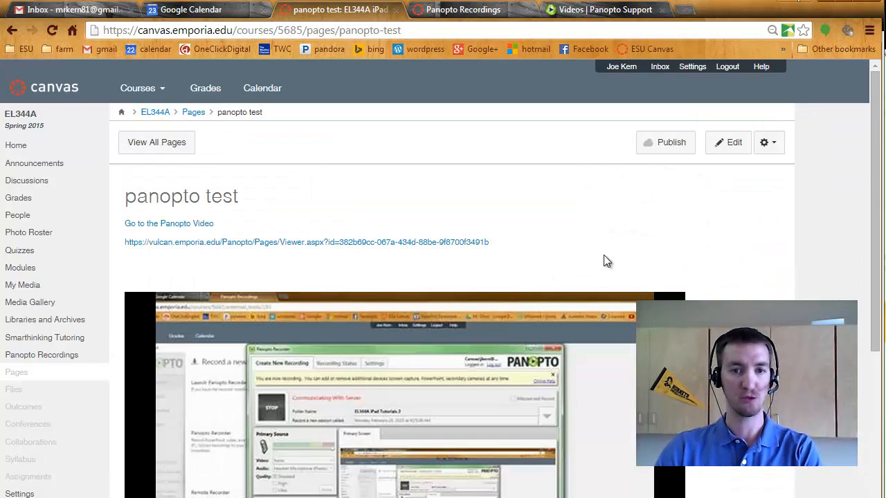
pyautogui.scroll(-3)
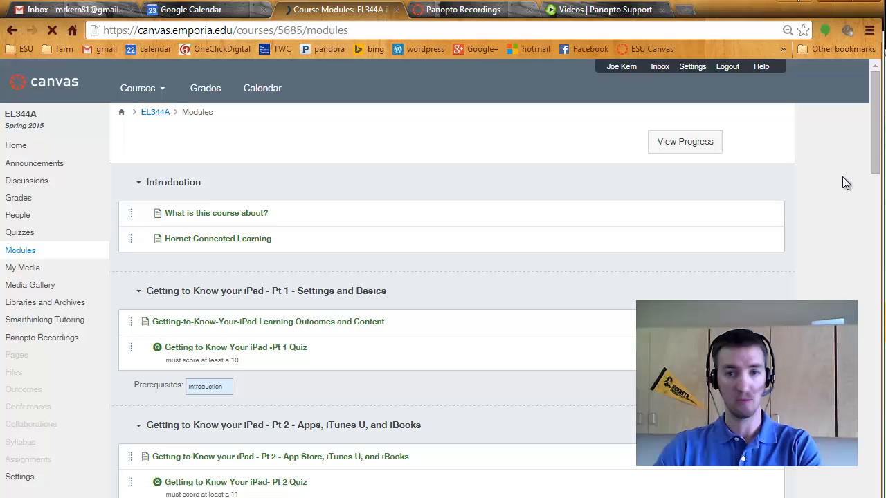
# Go to Modules and find the iPad Badge module with panopto test and Panopto Recordings
pyautogui.scroll(-3)
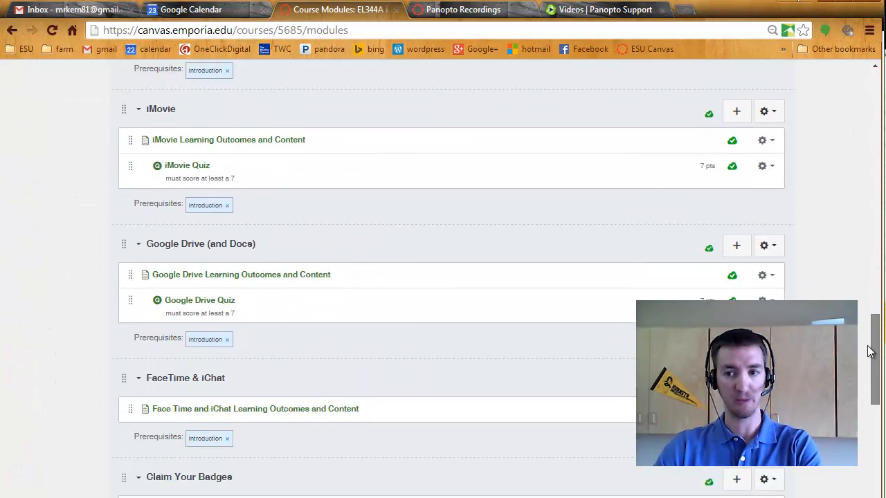
pyautogui.scroll(-3)
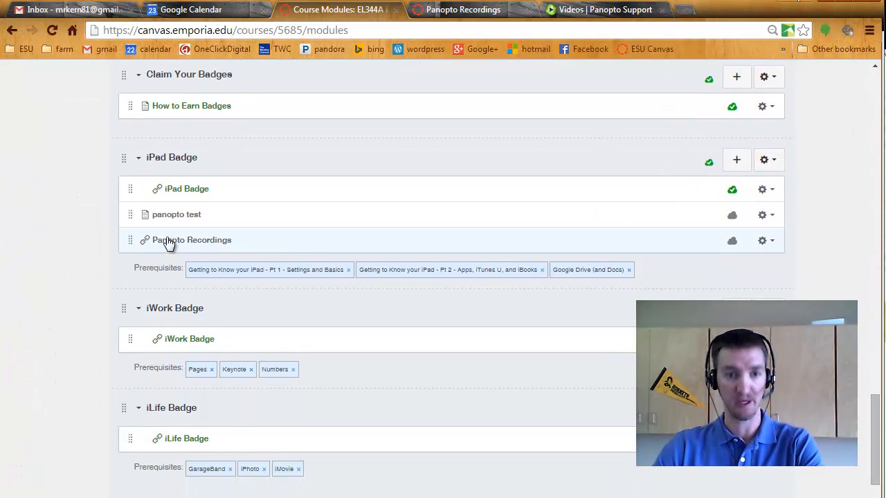
pyautogui.click(192, 239)
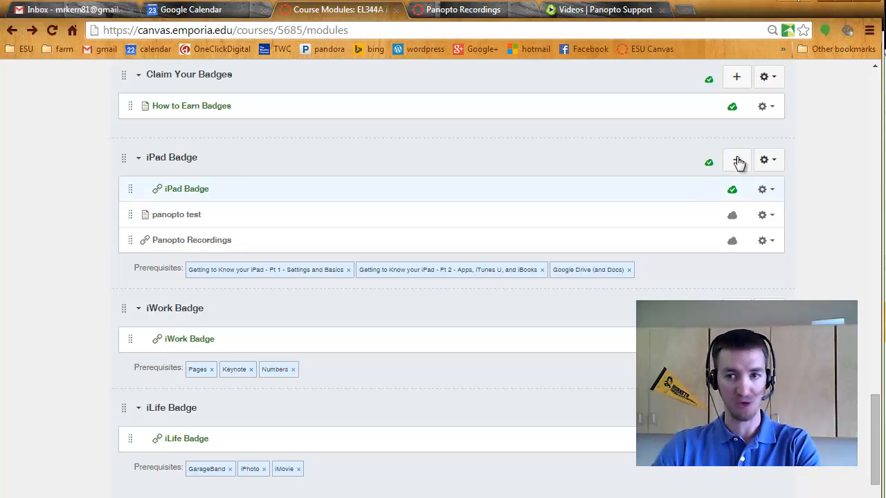
# Start a new iPad Badge item as an External Tool using Panopto Recordings
pyautogui.click(736, 160)
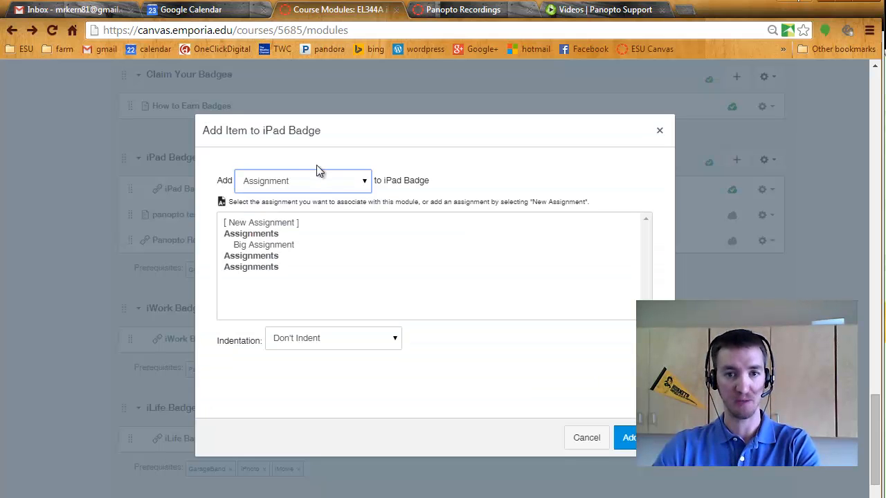
pyautogui.click(303, 181)
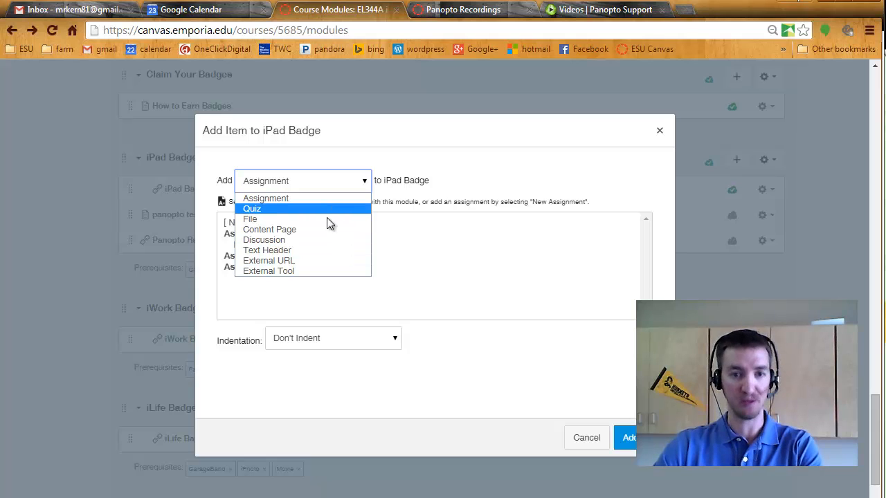
pyautogui.moveTo(268, 271)
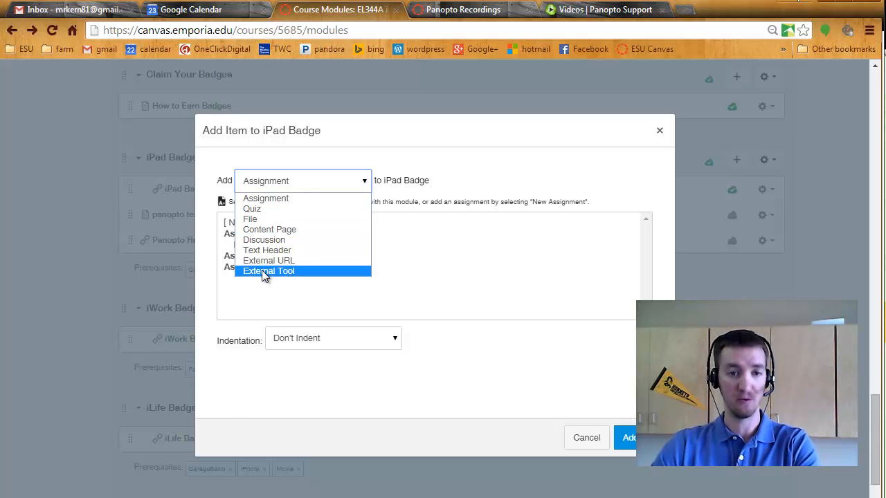
pyautogui.click(268, 271)
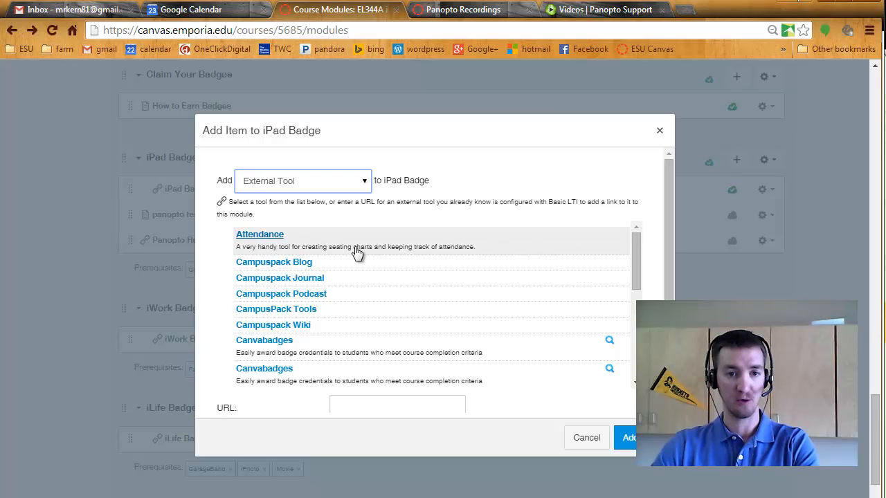
pyautogui.scroll(-3)
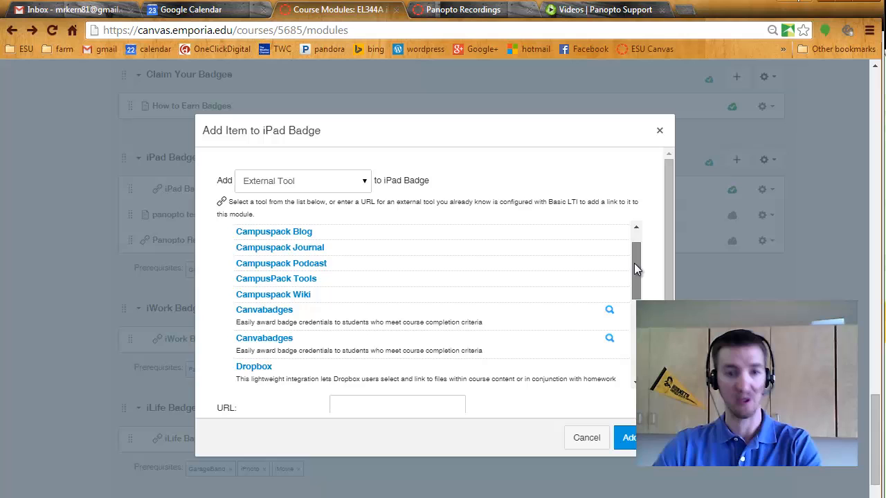
pyautogui.scroll(-3)
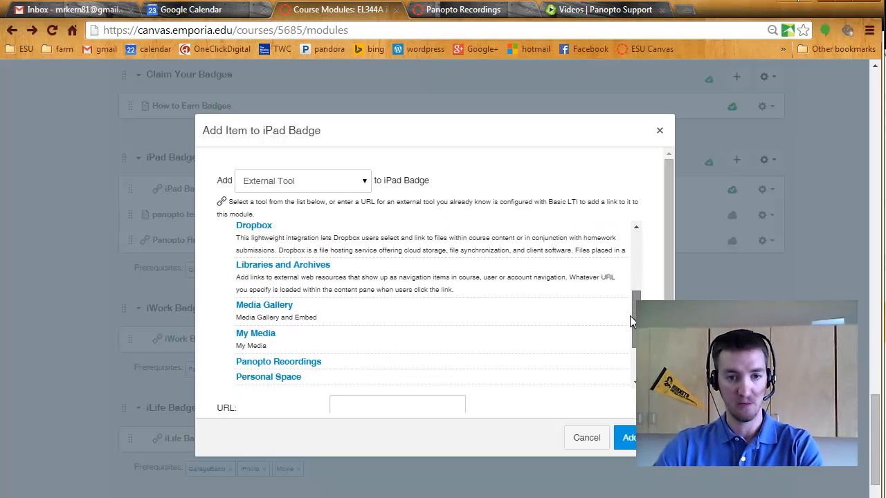
pyautogui.scroll(-3)
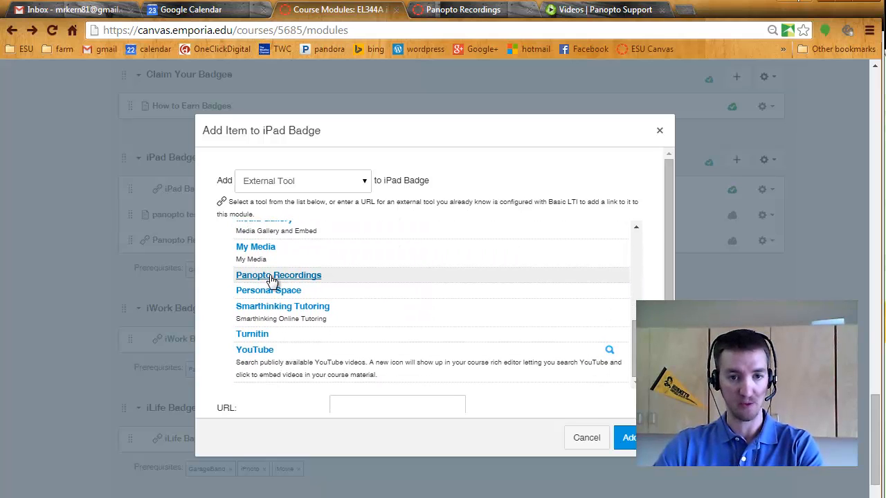
pyautogui.click(278, 275)
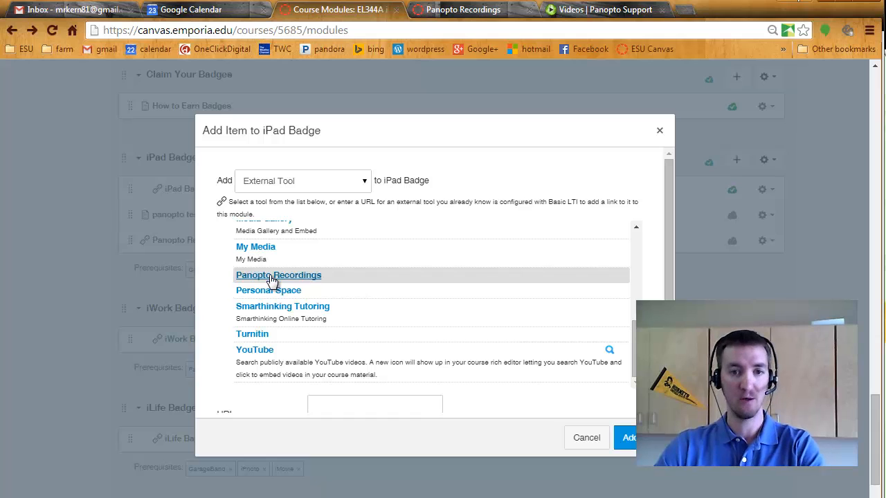
pyautogui.click(278, 274)
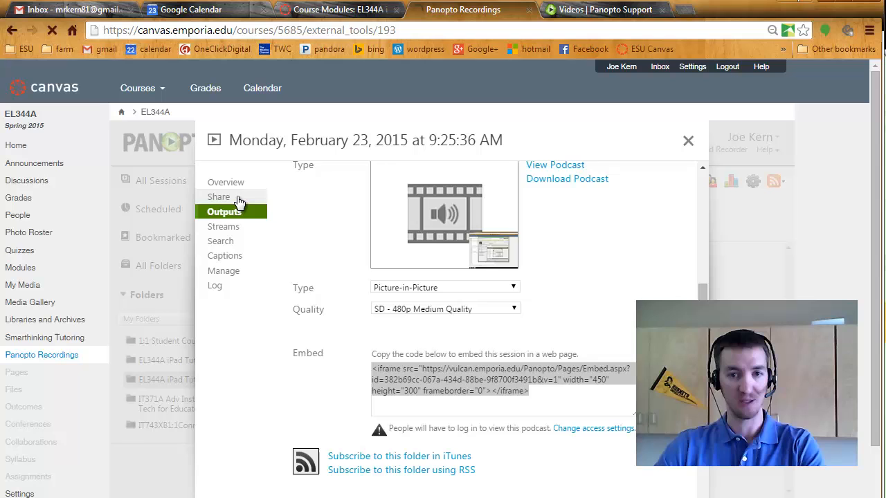
# Copy the Panopto recording's share link from its Share settings
pyautogui.click(218, 196)
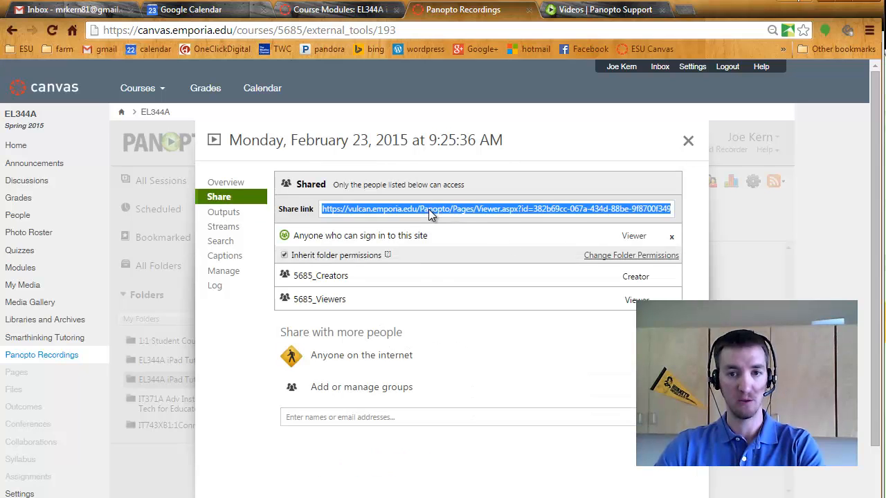
pyautogui.rightClick(429, 208)
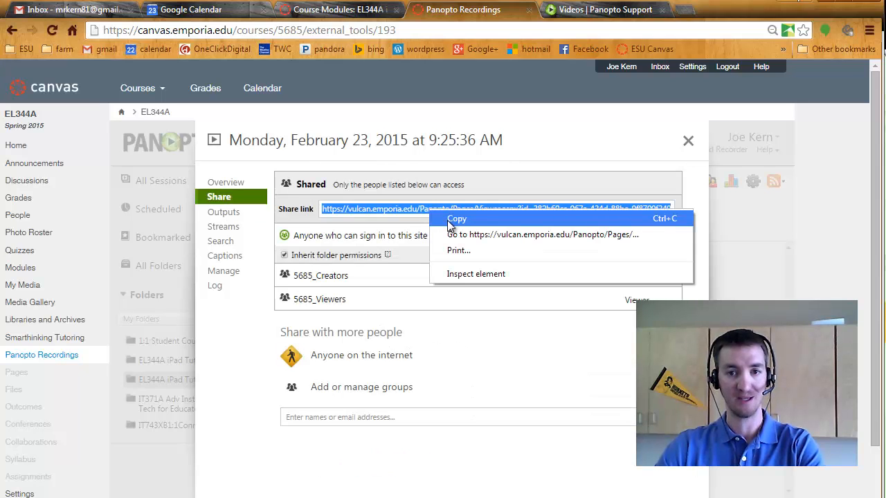
pyautogui.click(456, 218)
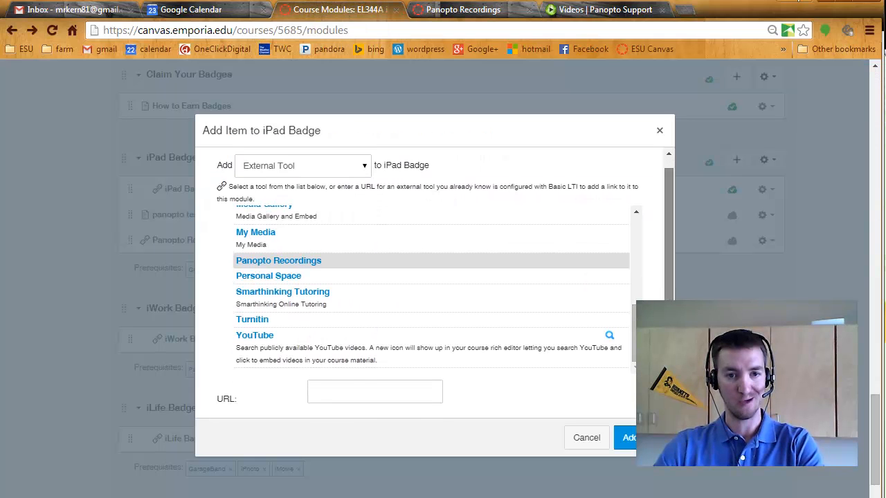
# Paste the share link as the URL, name it 'Today's Lecture', and add the item
pyautogui.rightClick(374, 329)
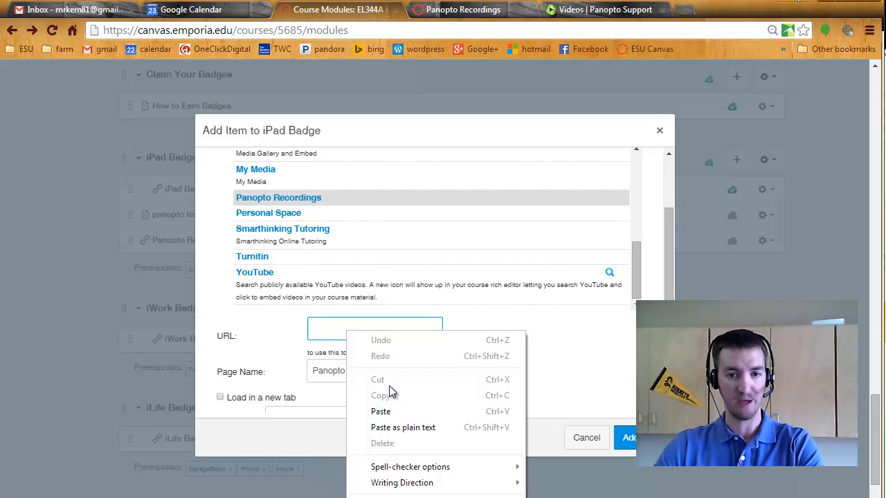
pyautogui.click(380, 411)
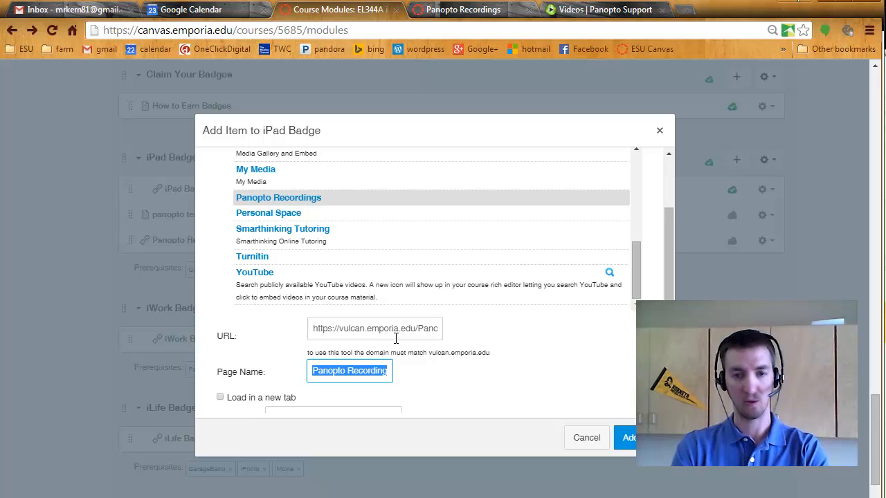
pyautogui.write("Today's Lecture")
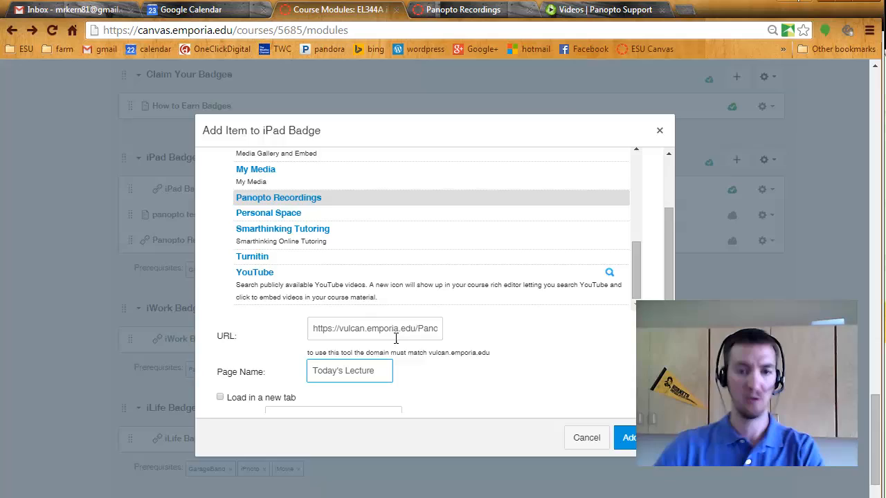
pyautogui.click(628, 437)
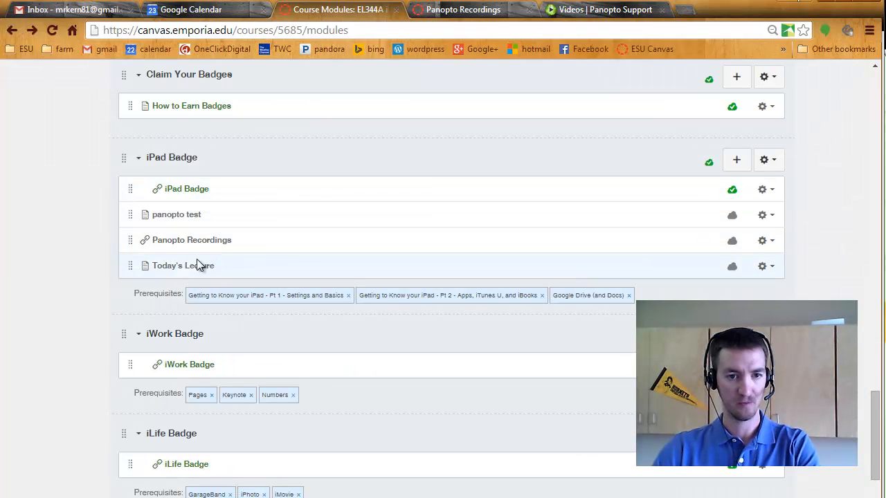
# Open the Today's Lecture item to view the February 23 Panopto recording
pyautogui.click(182, 265)
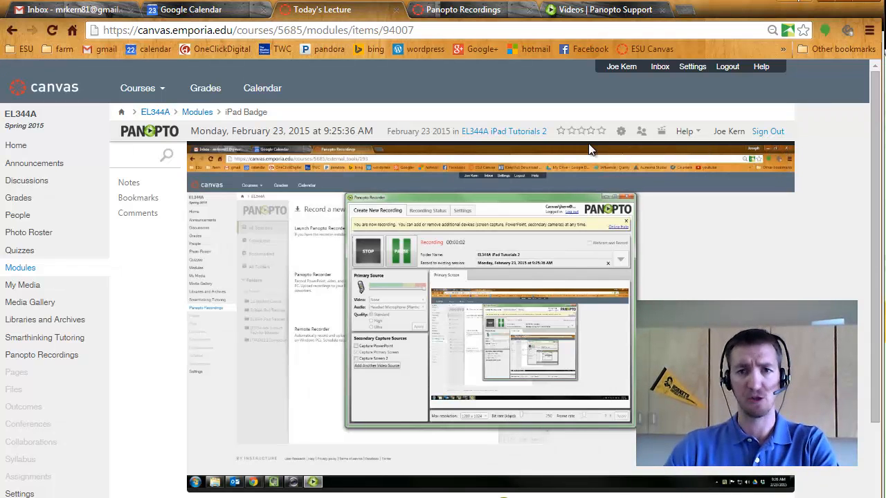
pyautogui.moveTo(440, 123)
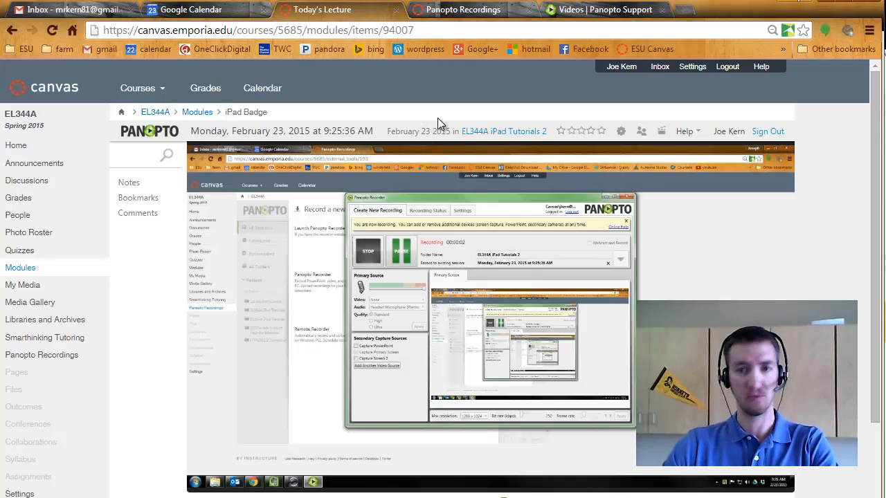